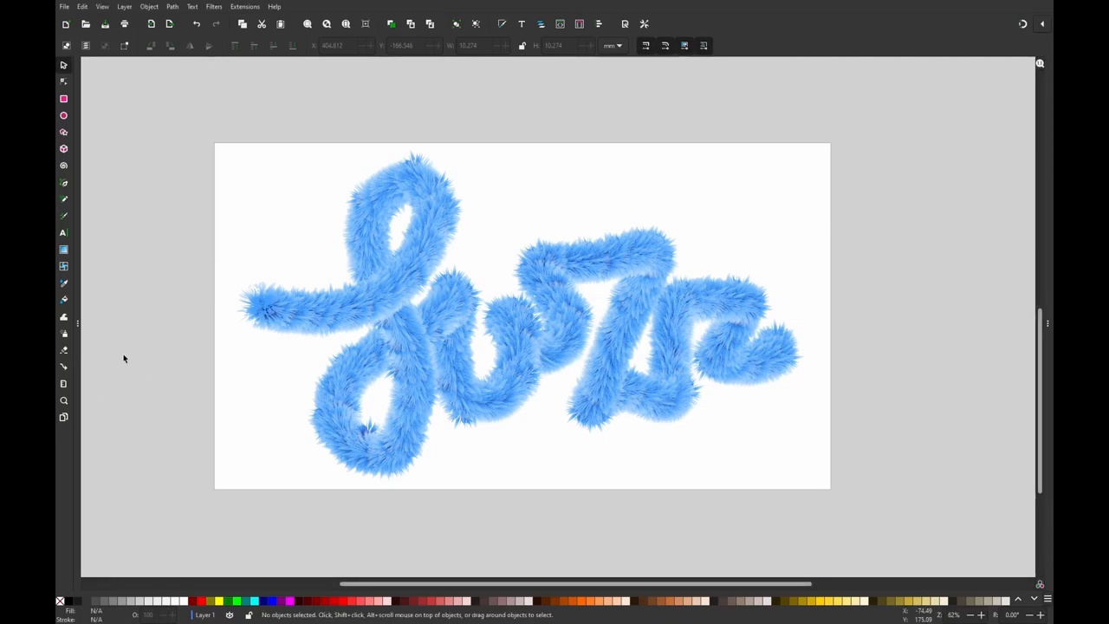
pyautogui.moveTo(159, 381)
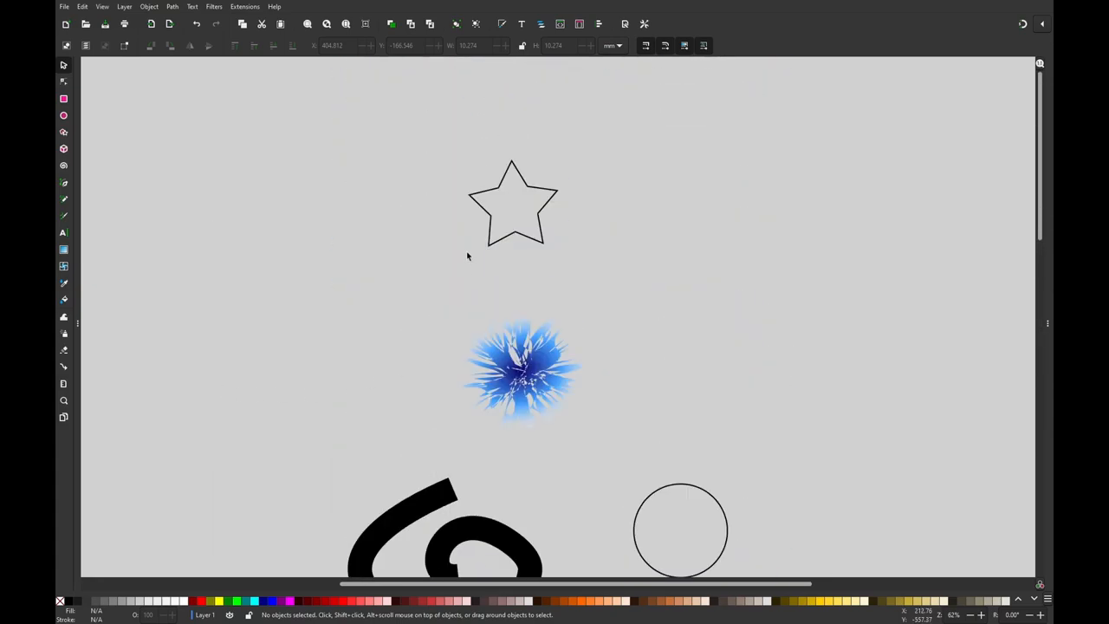
# Draw a star with a deeper blue radial gradient and pull its tips into a round blob
pyautogui.scroll(-3)
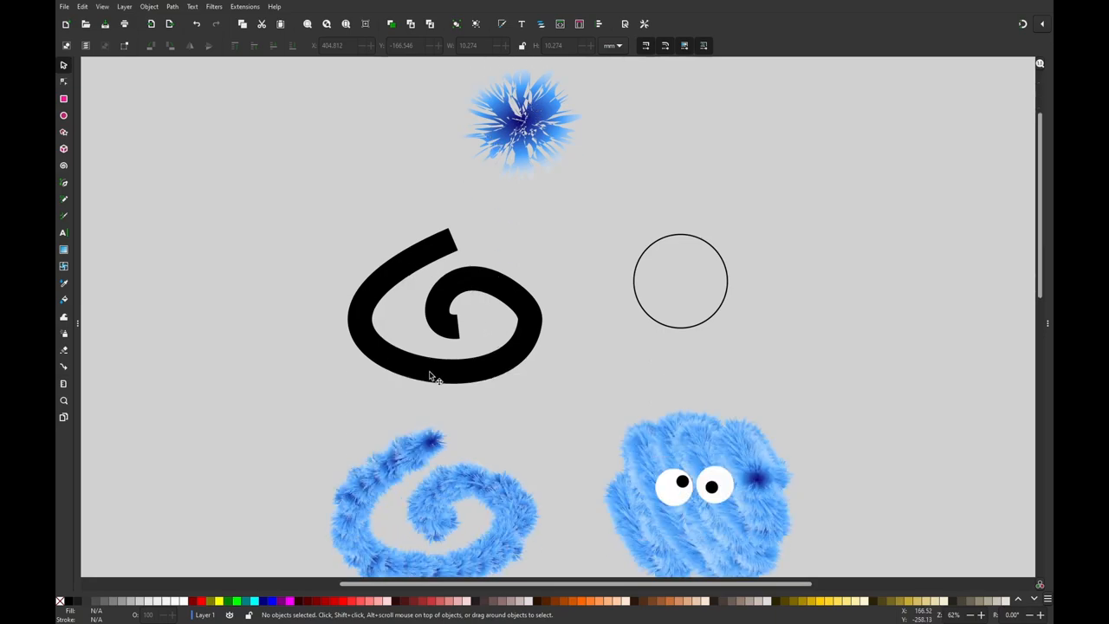
pyautogui.moveTo(463, 357)
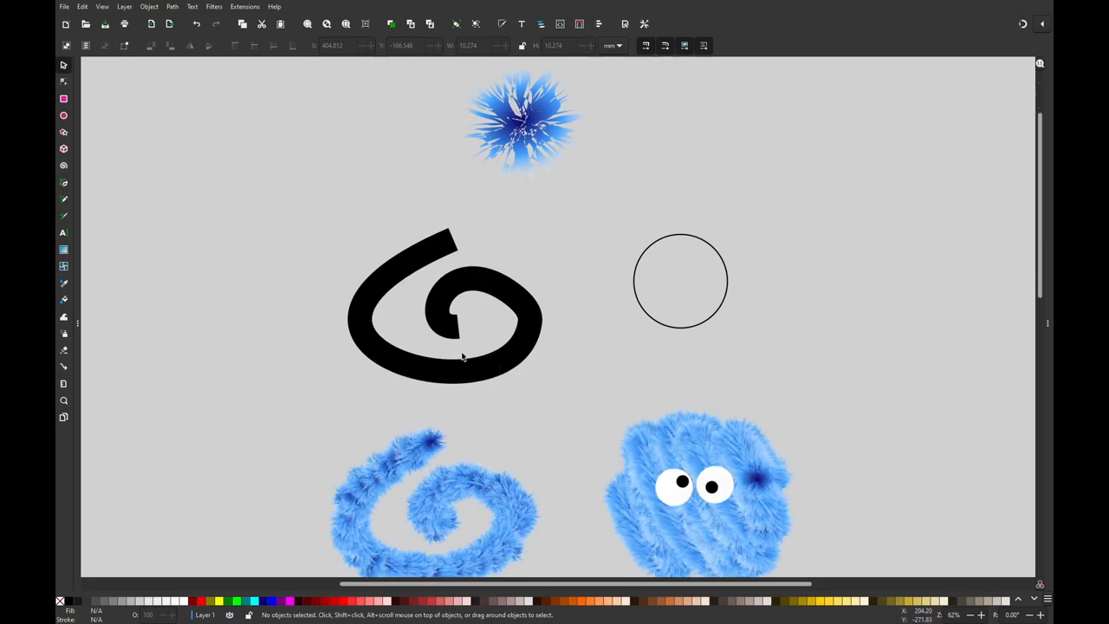
pyautogui.scroll(-3)
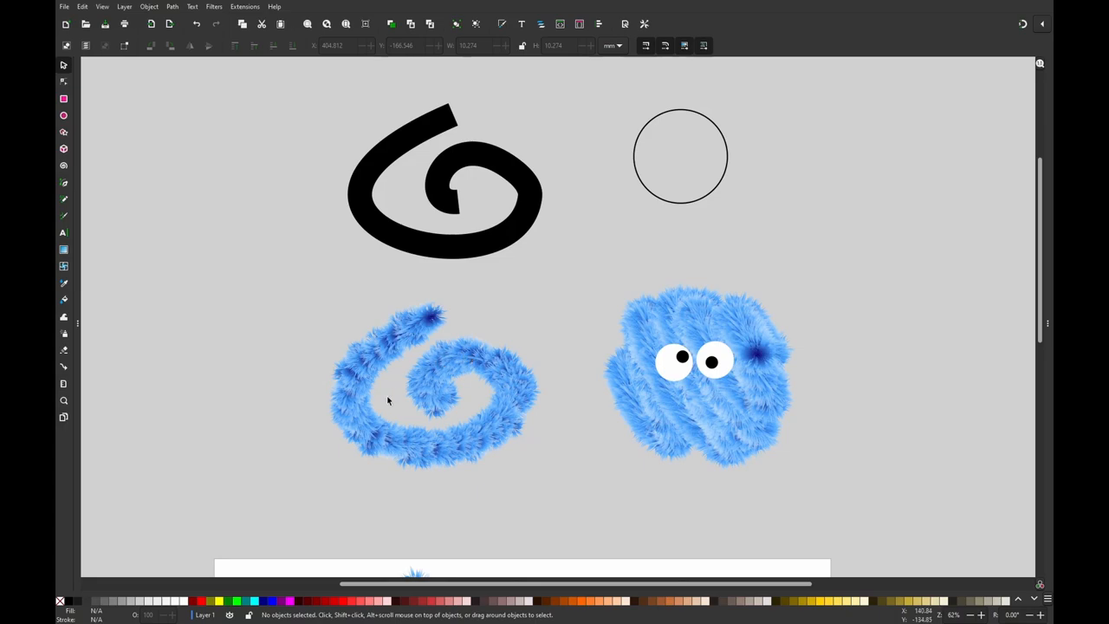
pyautogui.moveTo(797, 422)
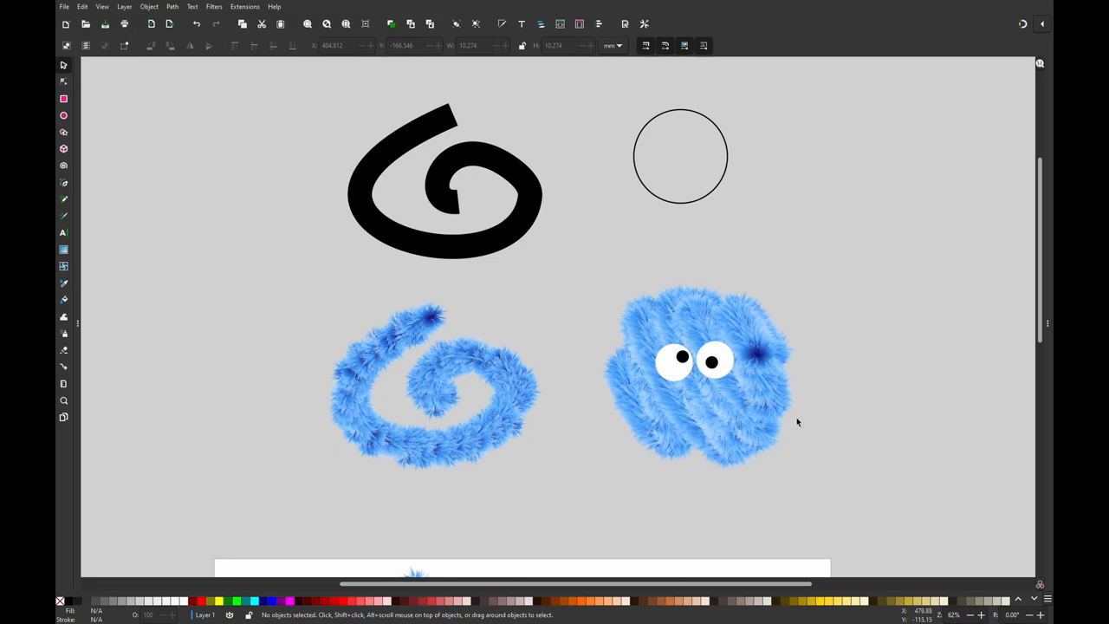
pyautogui.moveTo(880, 396)
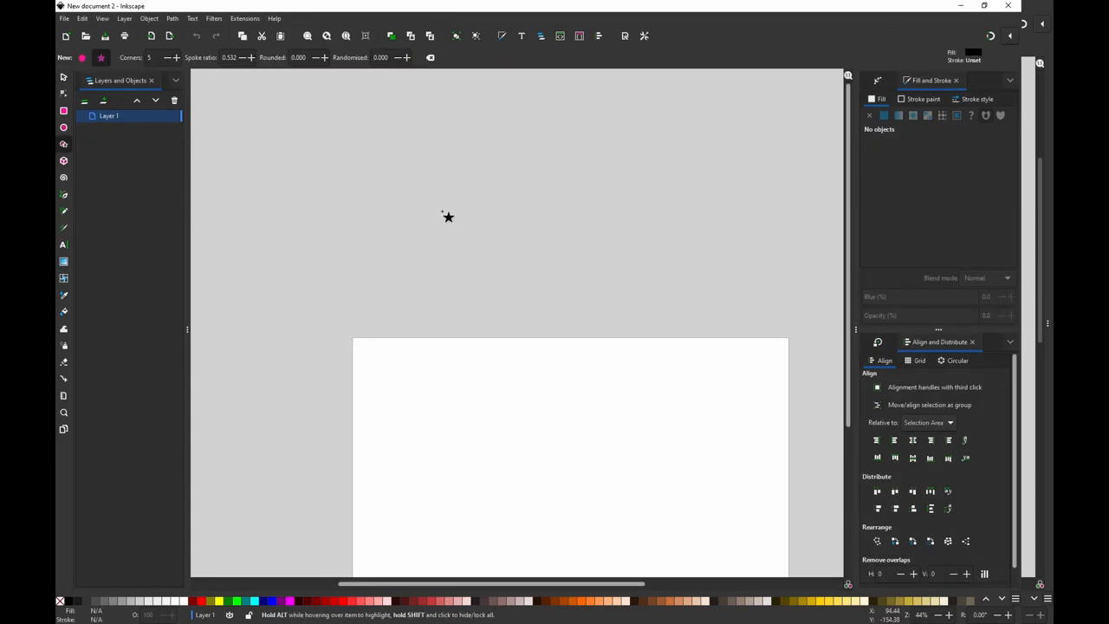
pyautogui.moveTo(448, 216); pyautogui.dragTo(470, 271)
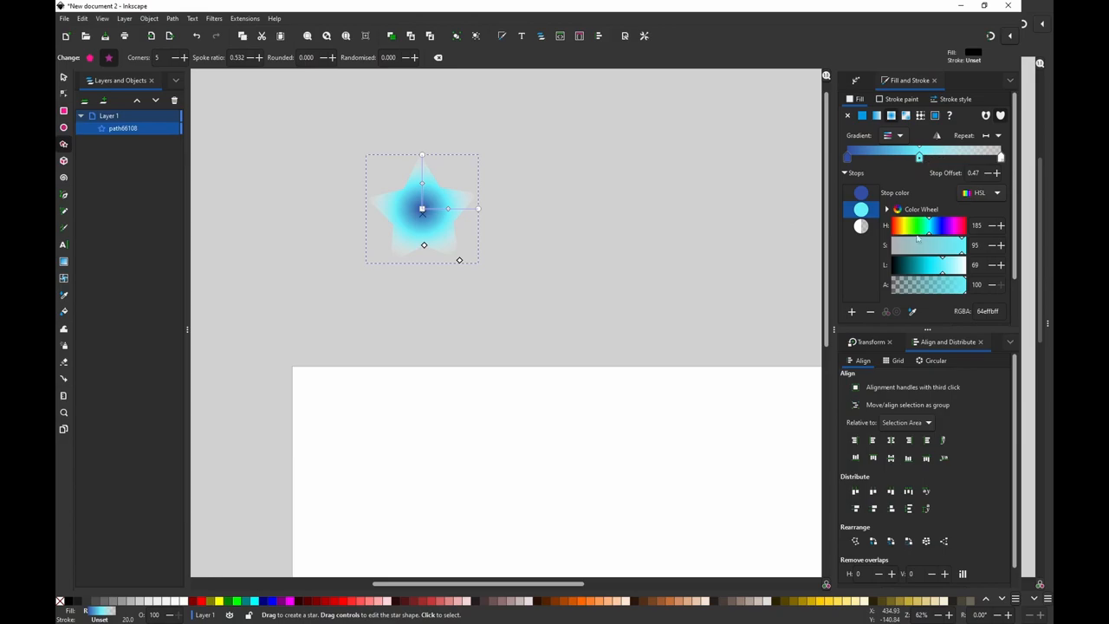
pyautogui.moveTo(930, 226); pyautogui.dragTo(940, 225)
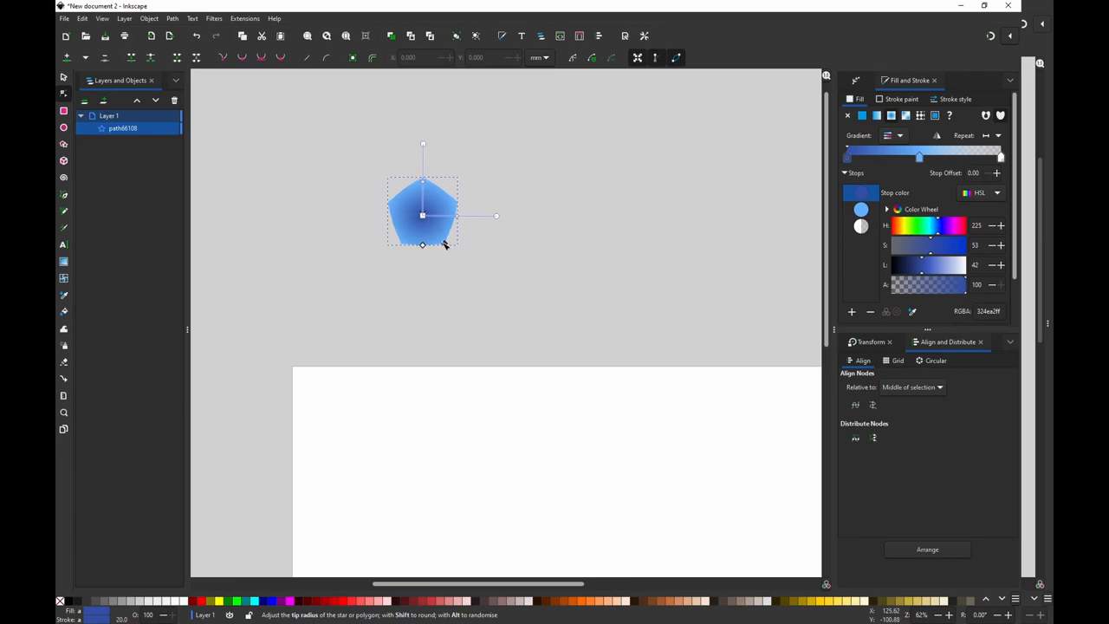
pyautogui.moveTo(422, 246); pyautogui.dragTo(443, 241)
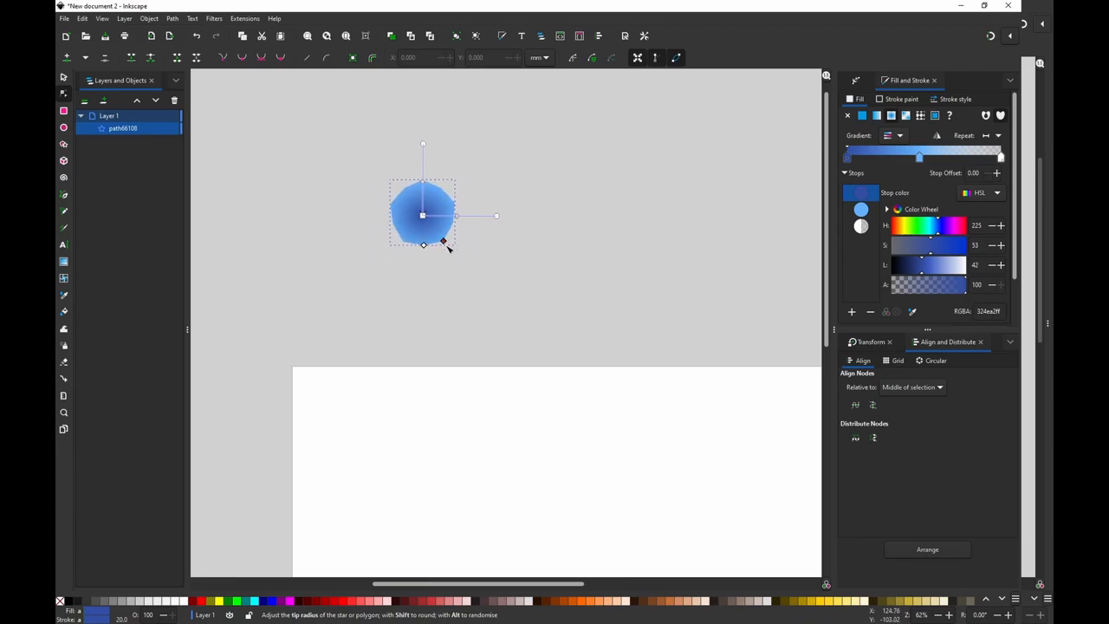
pyautogui.moveTo(424, 243); pyautogui.dragTo(427, 283)
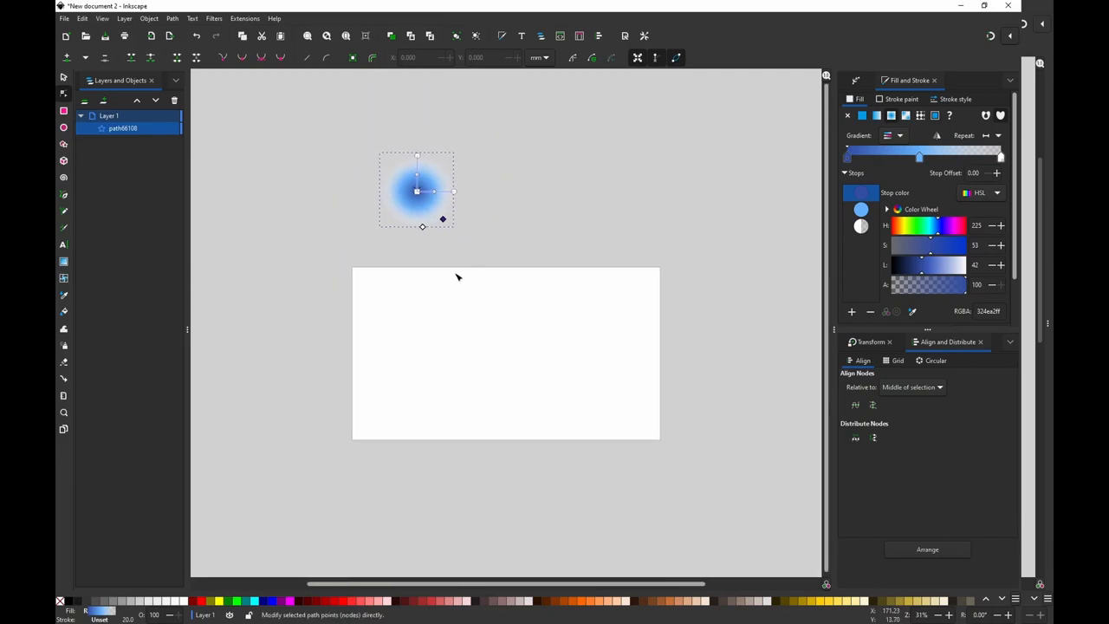
pyautogui.moveTo(414, 311)
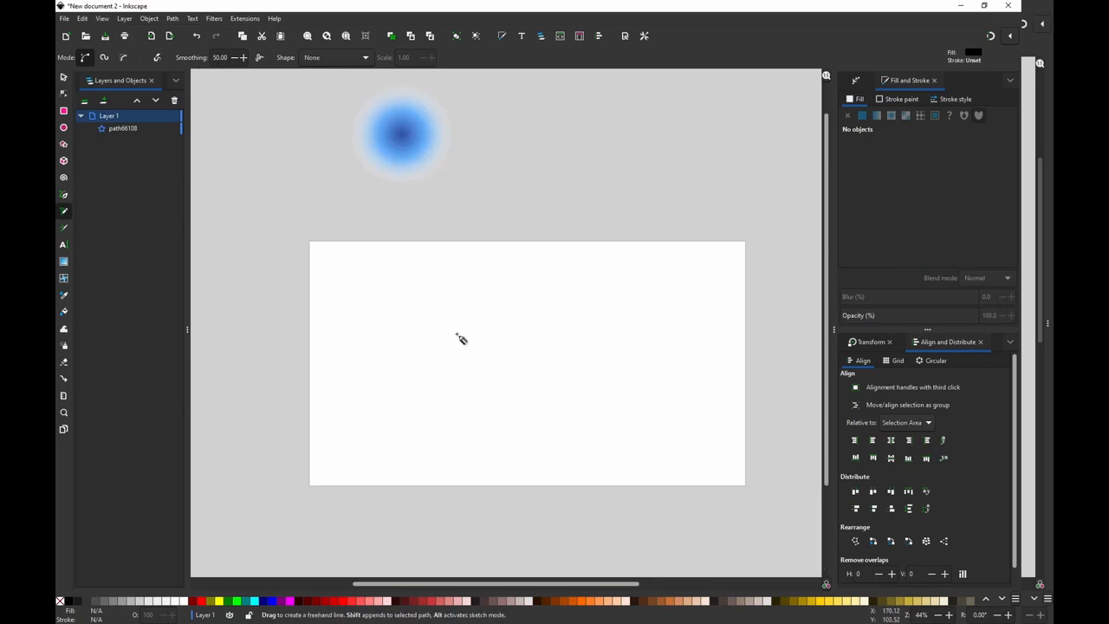
pyautogui.moveTo(470, 387)
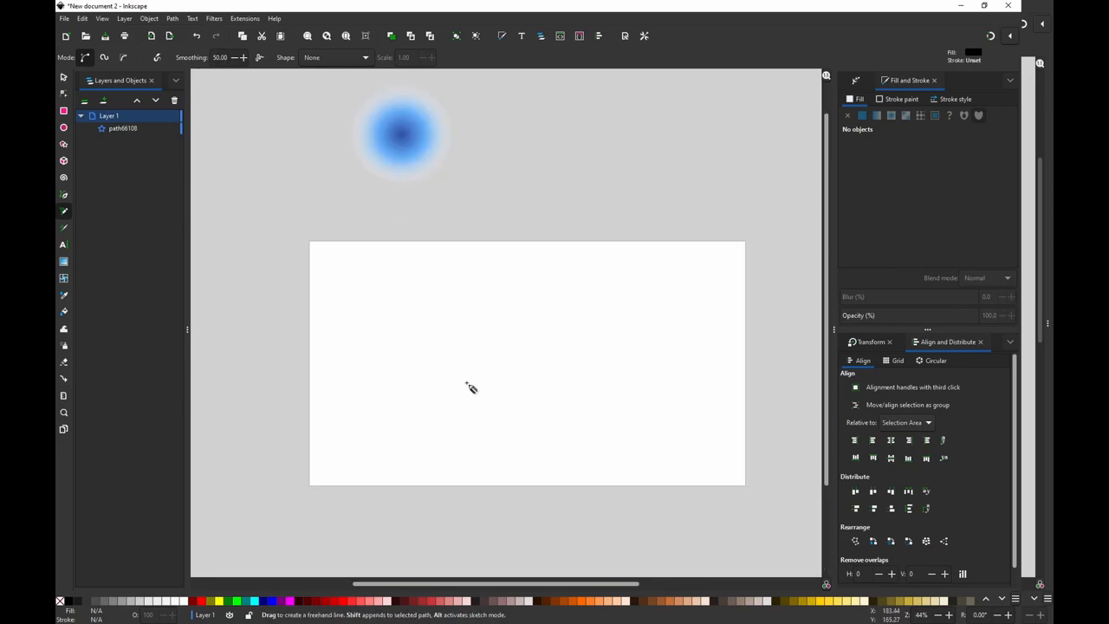
pyautogui.moveTo(500, 425)
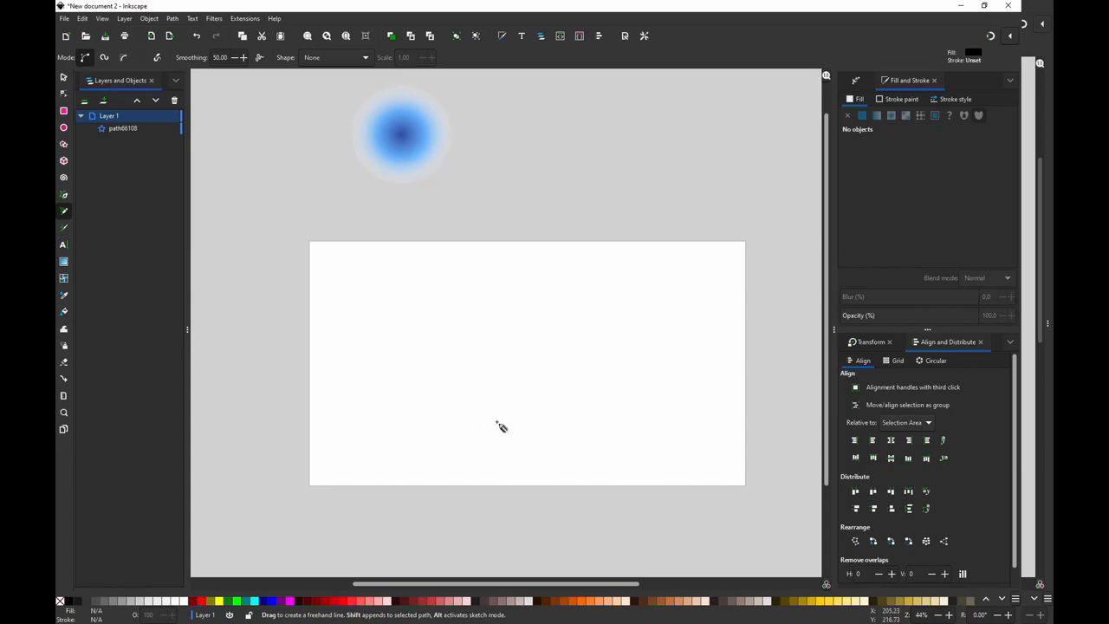
pyautogui.moveTo(443, 343)
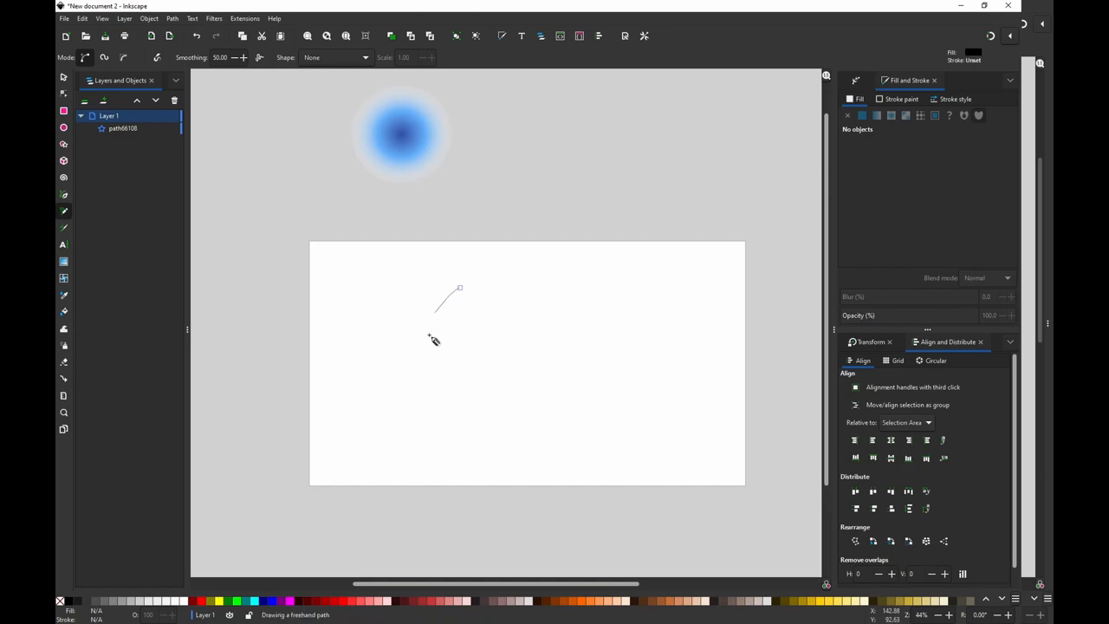
# Sketch a freehand spiral with no fill and a black 20 mm stroke, then reshape its bottom curve
pyautogui.moveTo(459, 288); pyautogui.dragTo(547, 346)
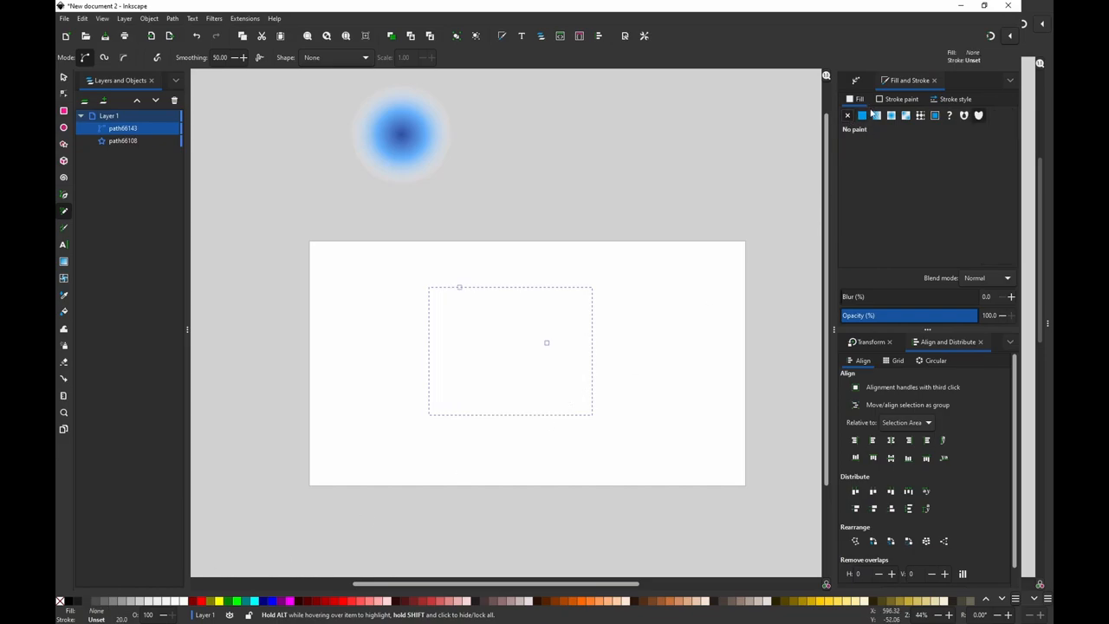
pyautogui.click(861, 115)
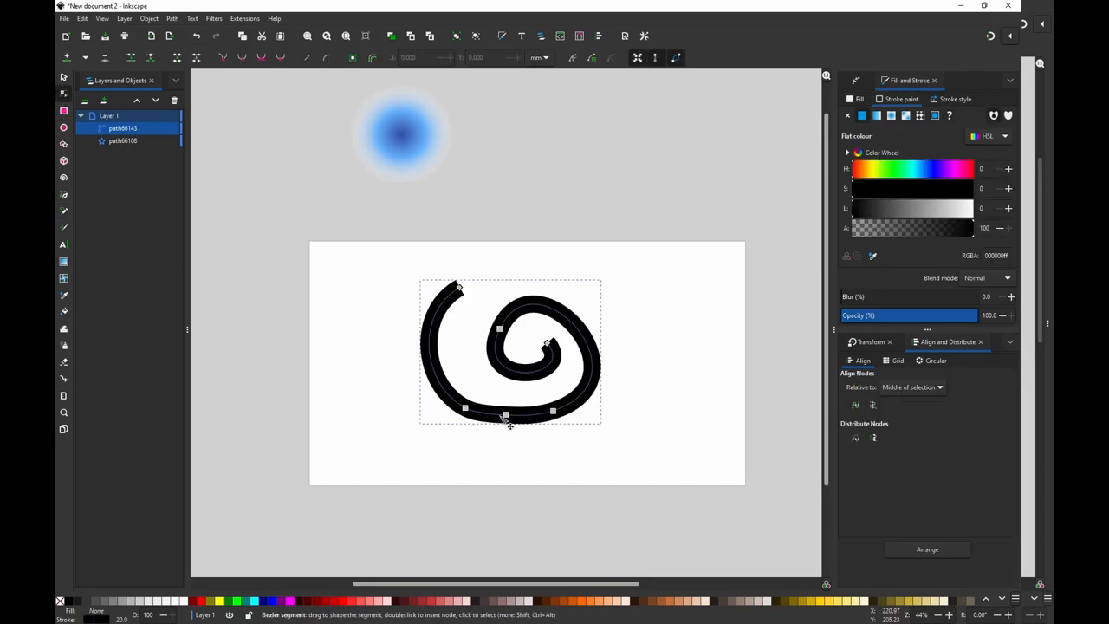
pyautogui.moveTo(518, 420)
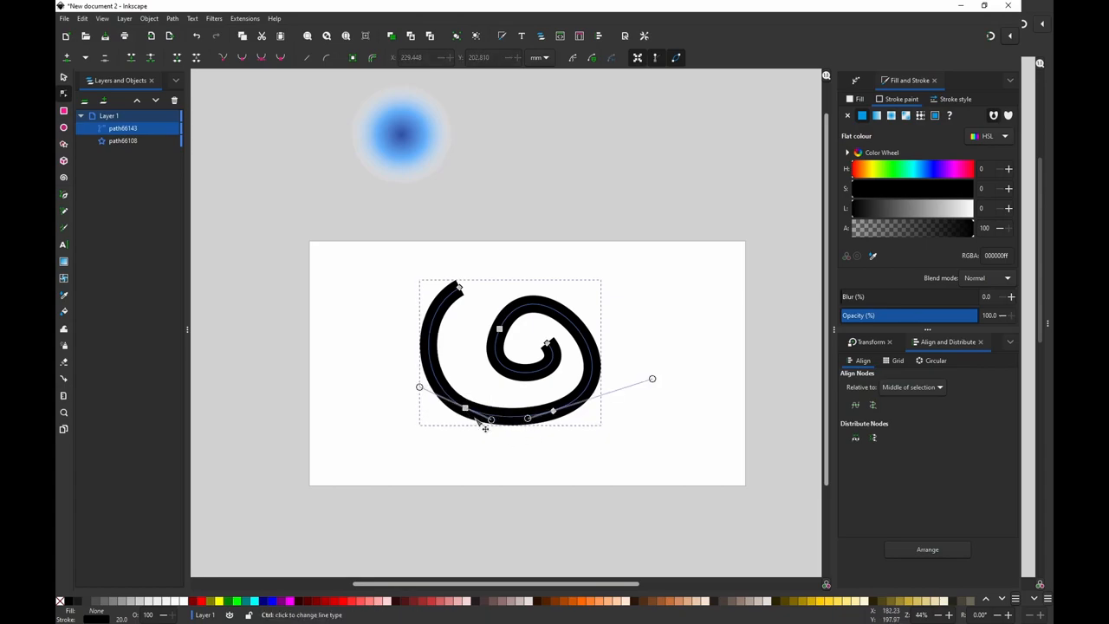
pyautogui.moveTo(485, 420); pyautogui.dragTo(537, 425)
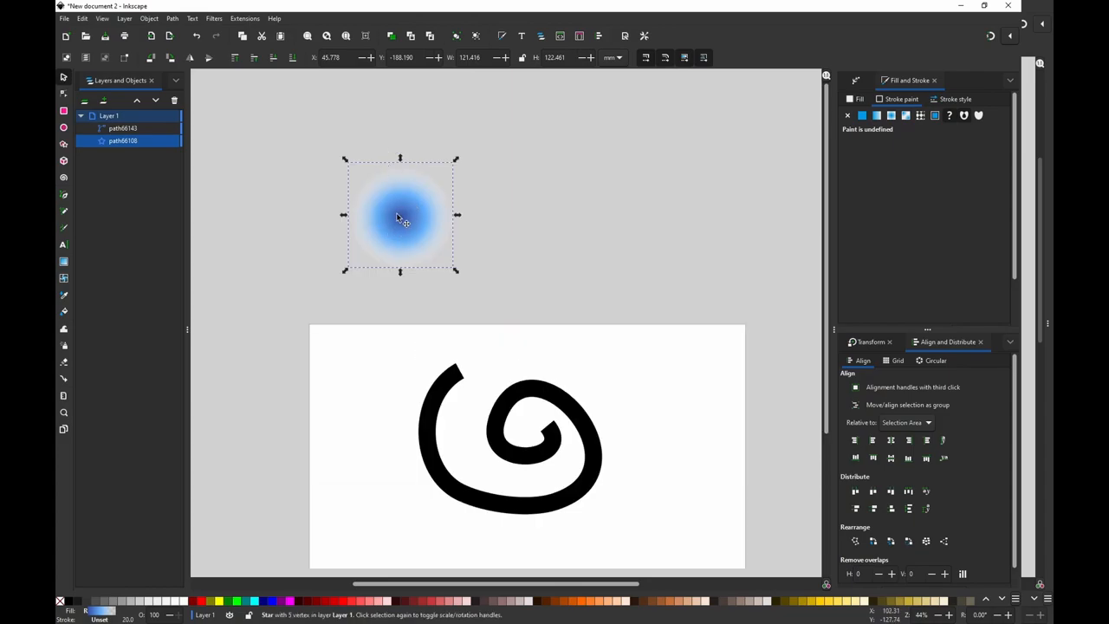
pyautogui.moveTo(397, 216)
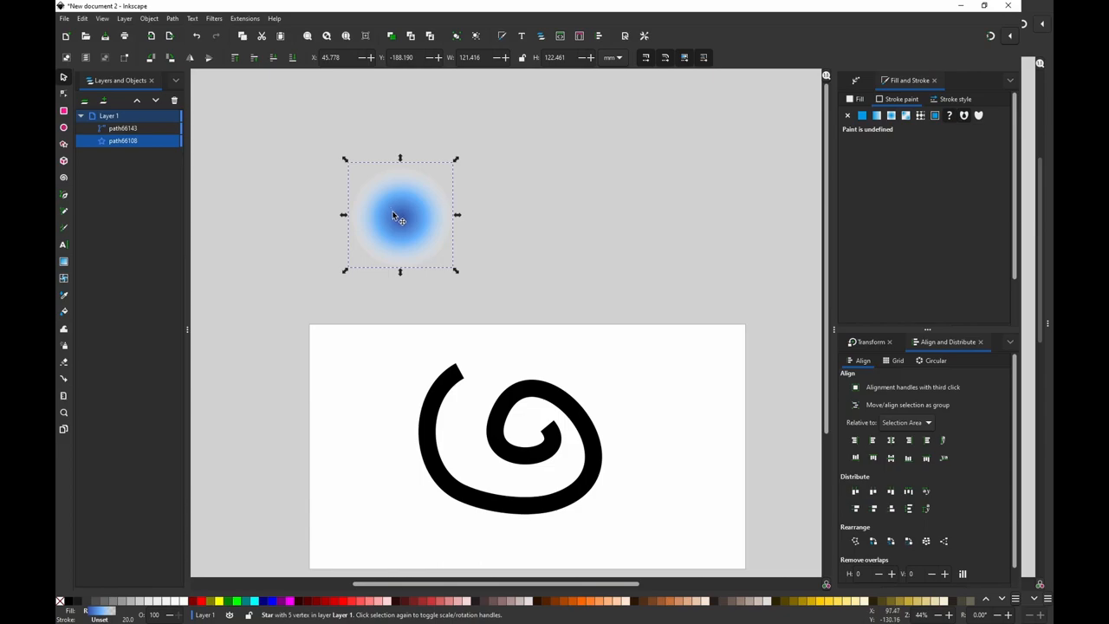
pyautogui.moveTo(314, 188)
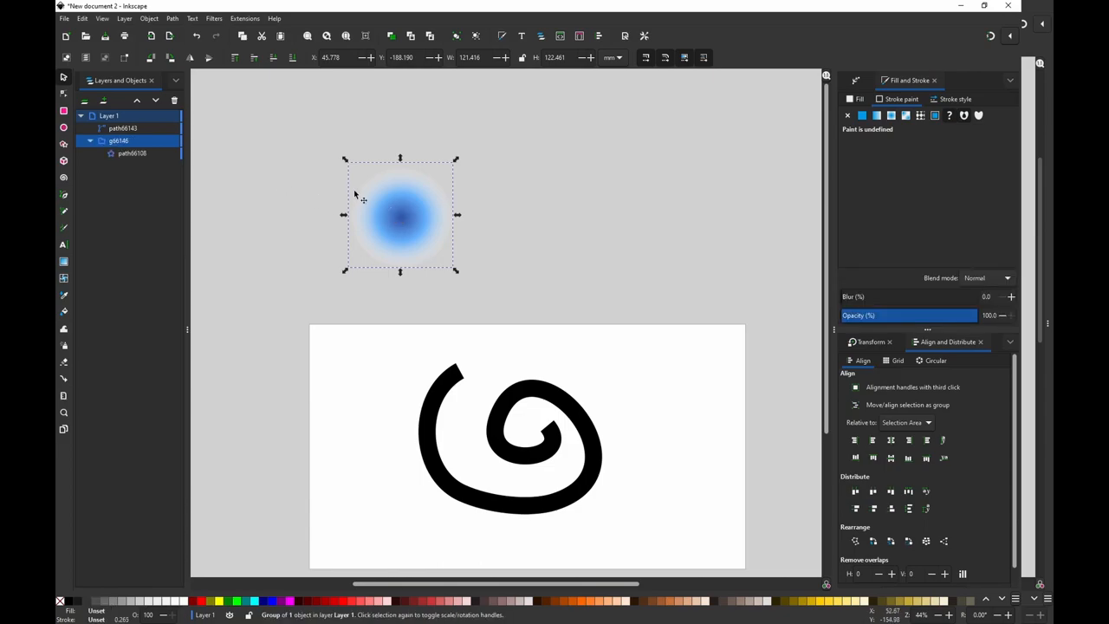
pyautogui.moveTo(410, 180)
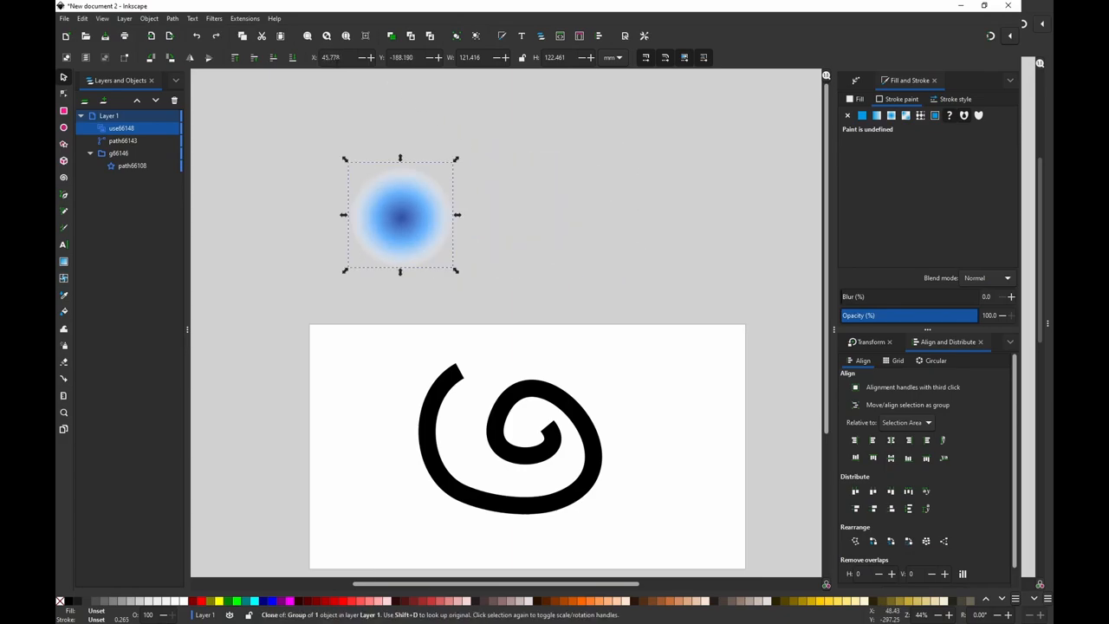
# Group the blue gradient blob using the menu bar (Ctrl+G)
pyautogui.click(149, 18)
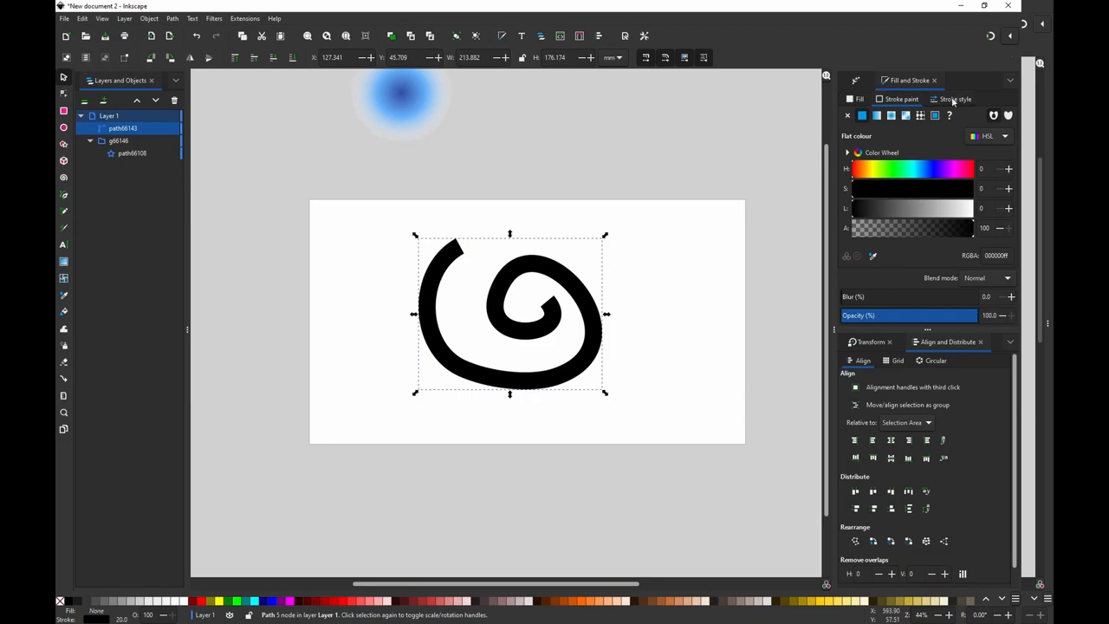
# Place the blob as markers on the interior nodes of the spiral's thick black stroke
pyautogui.click(954, 98)
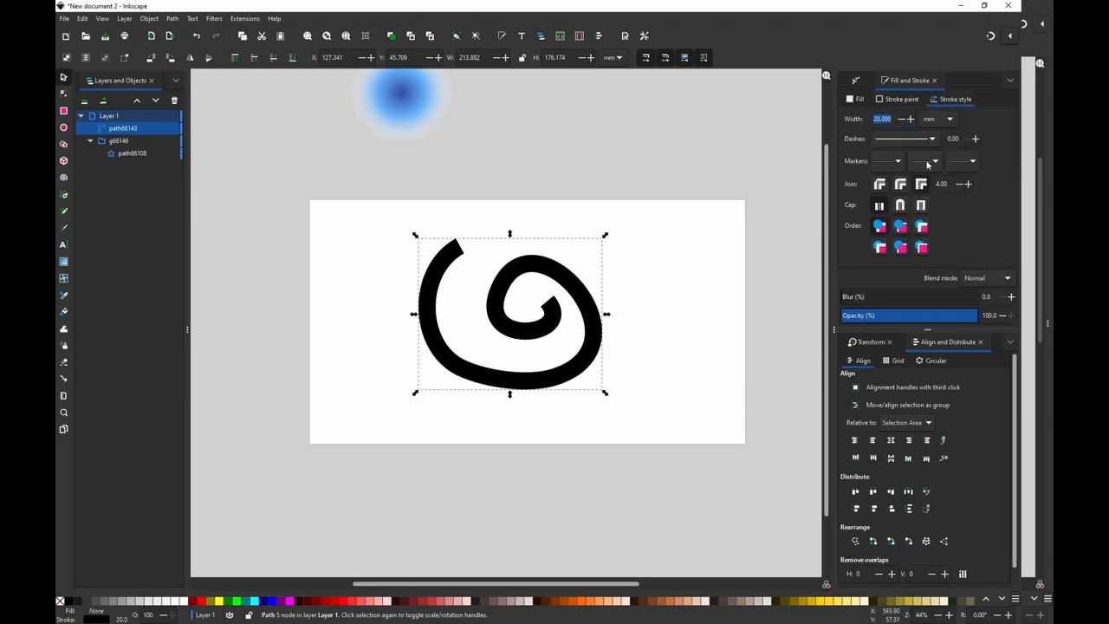
pyautogui.click(924, 161)
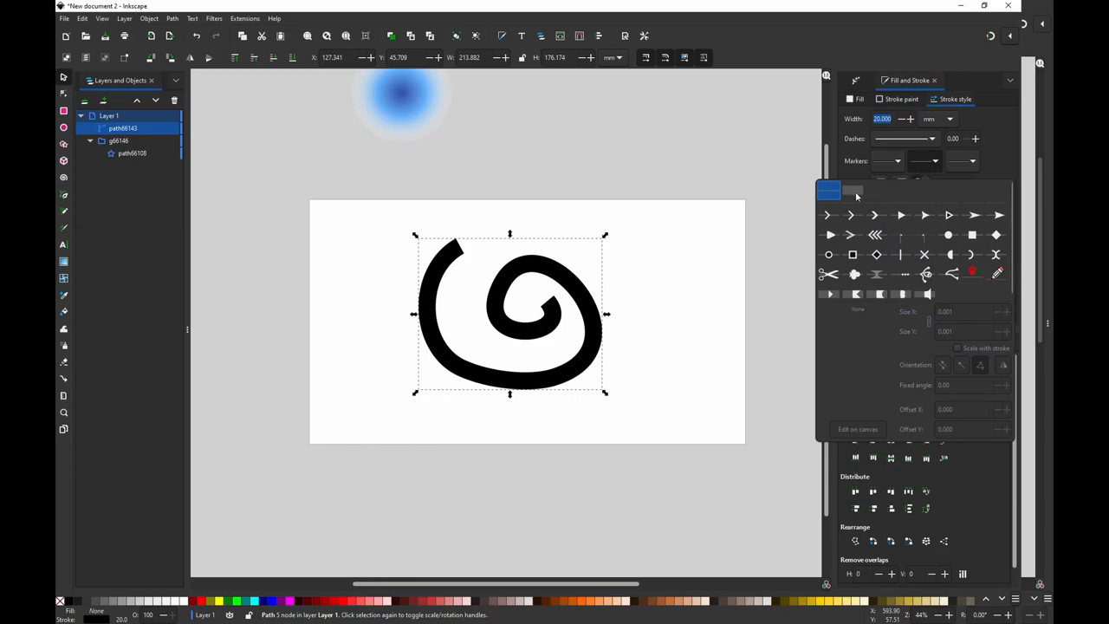
pyautogui.moveTo(863, 196)
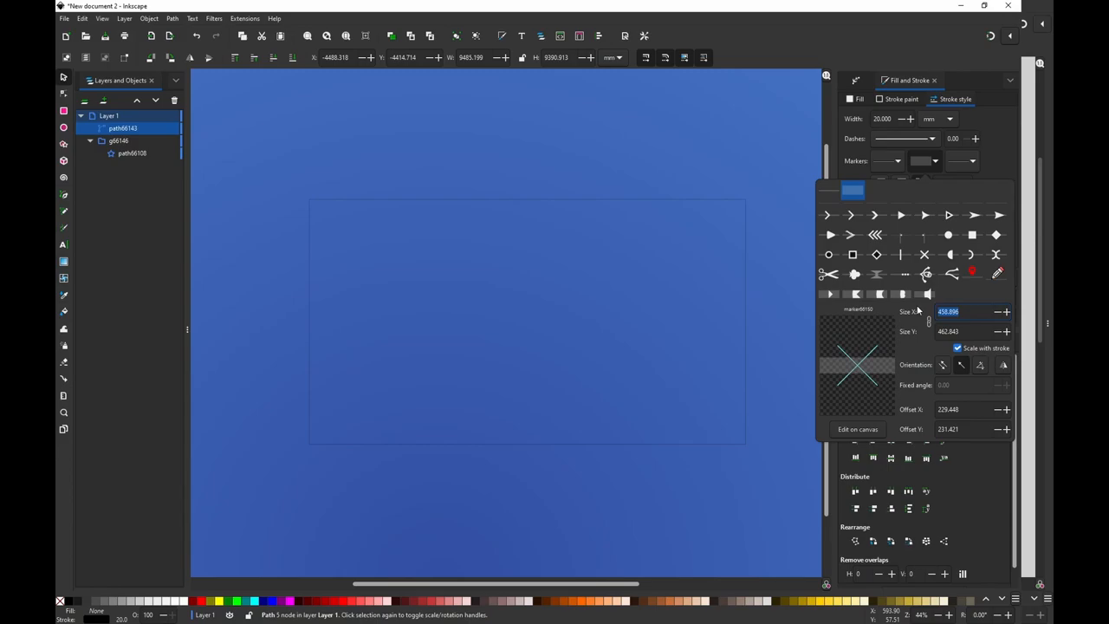
pyautogui.write('1')
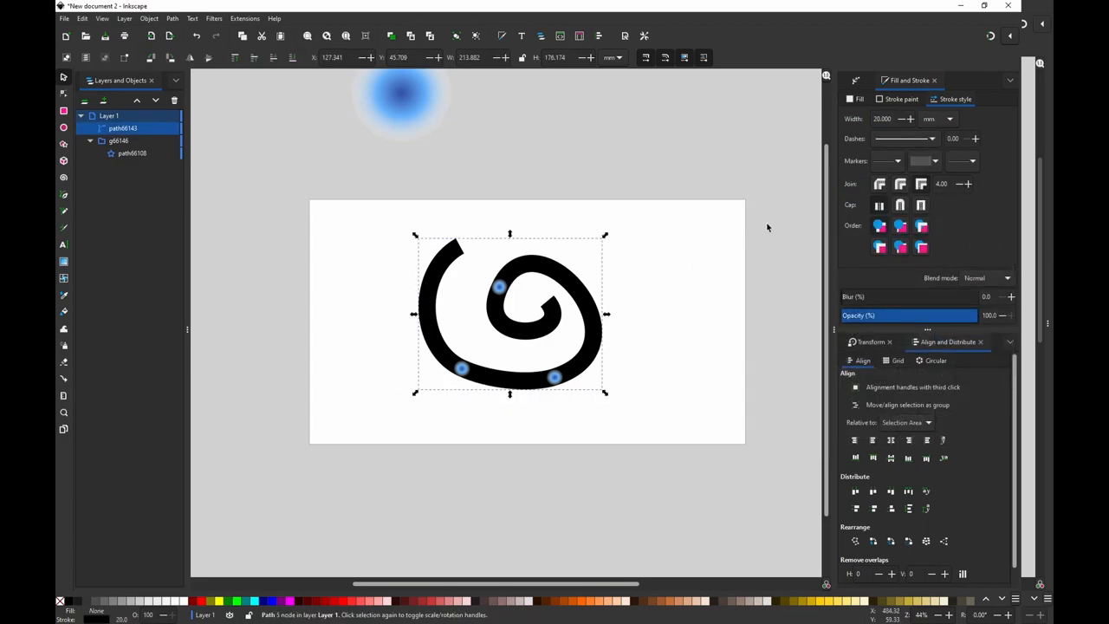
pyautogui.click(900, 99)
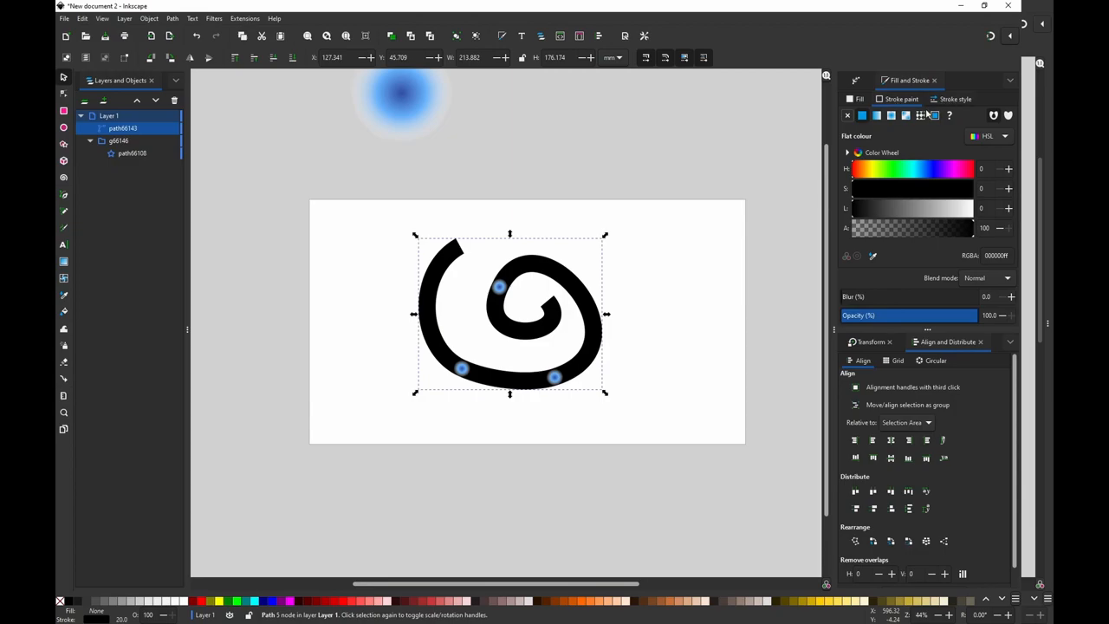
pyautogui.click(525, 286)
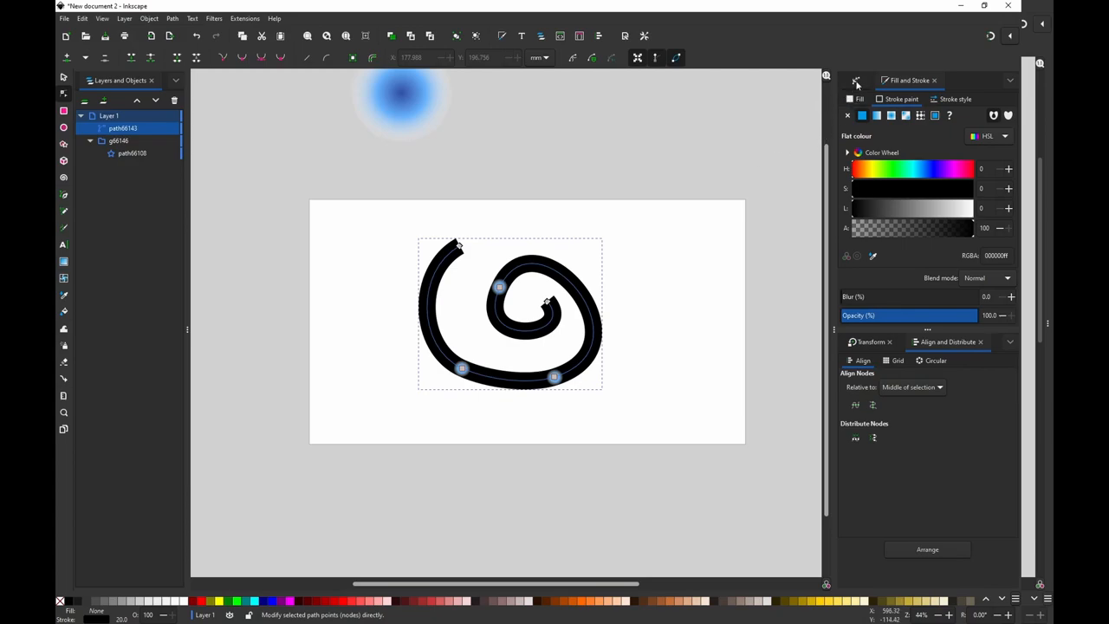
# Add a Roughen effect with max segment size 10 and set the spiral's stroke paint to none
pyautogui.click(856, 80)
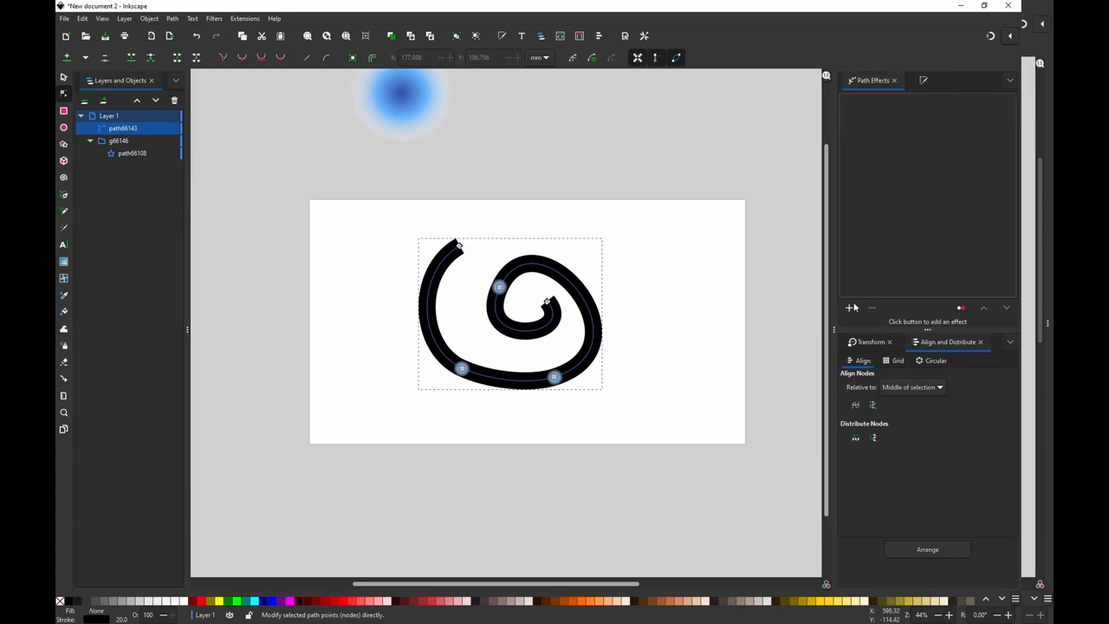
pyautogui.click(852, 308)
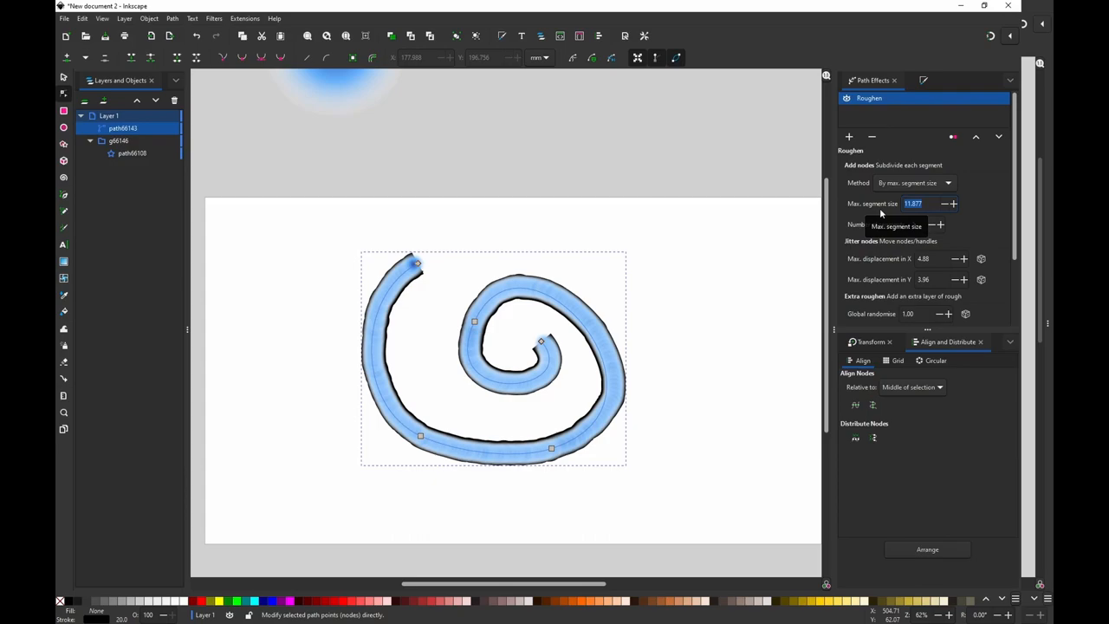
pyautogui.write('30.000')
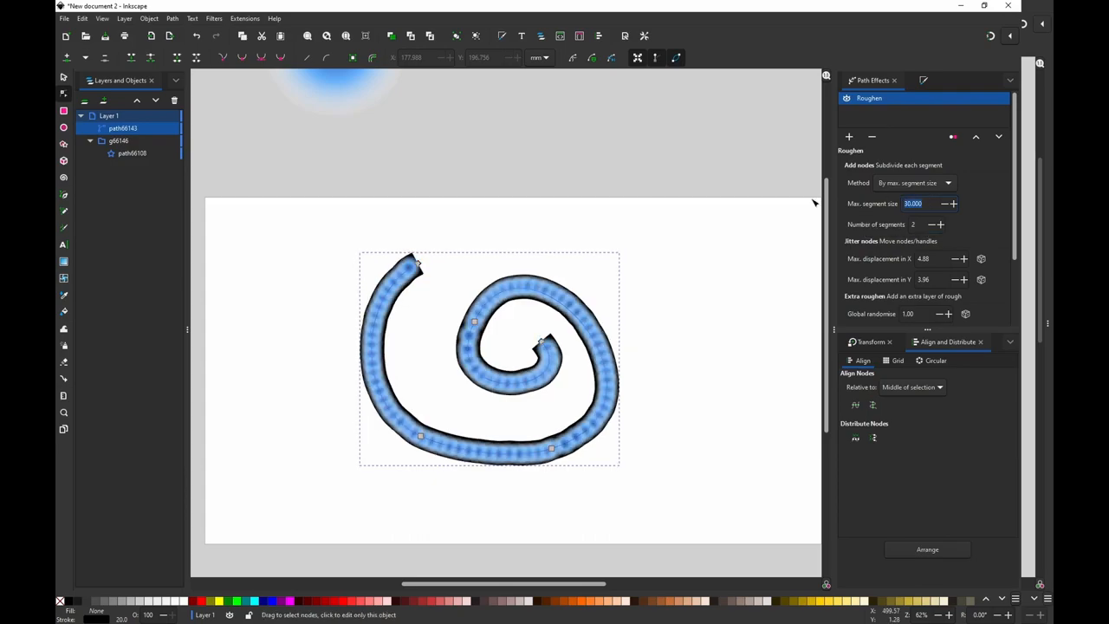
pyautogui.write('10.000')
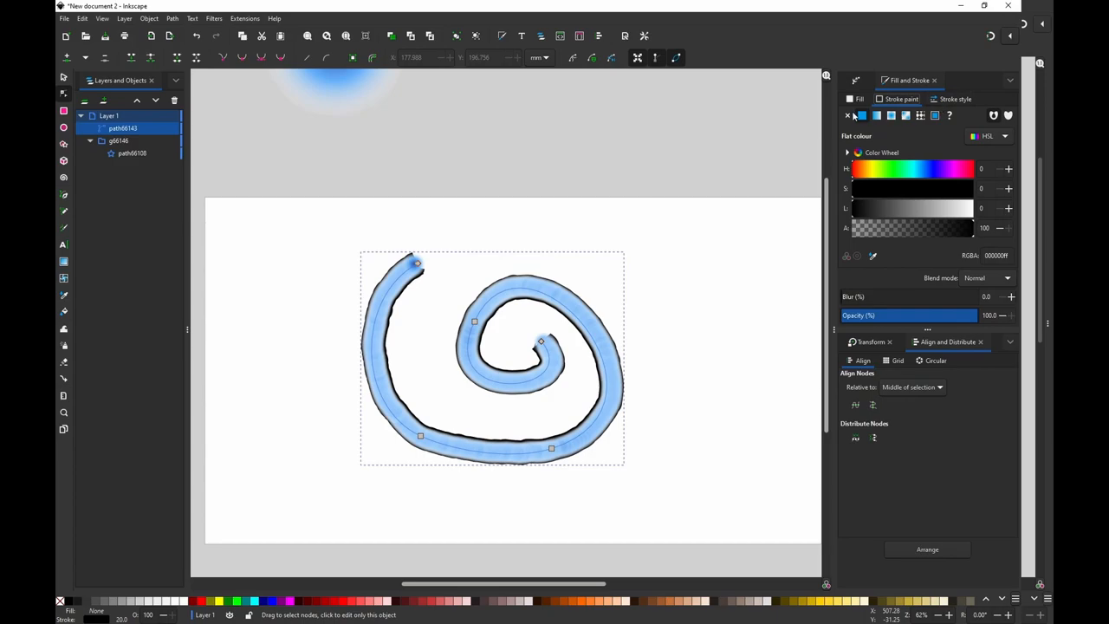
pyautogui.click(848, 115)
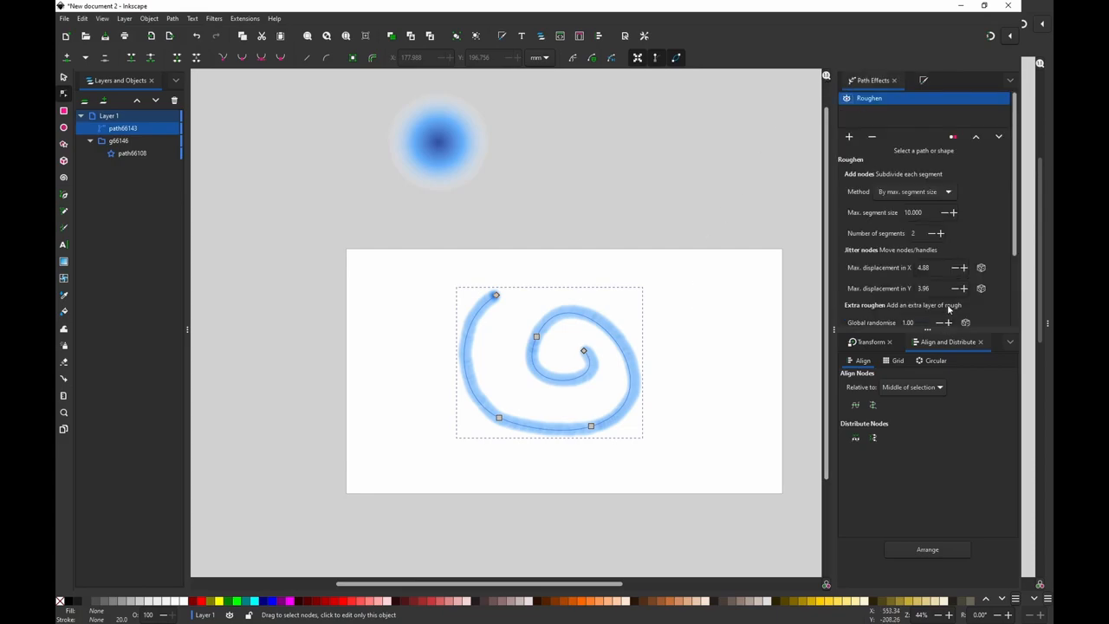
pyautogui.scroll(-3)
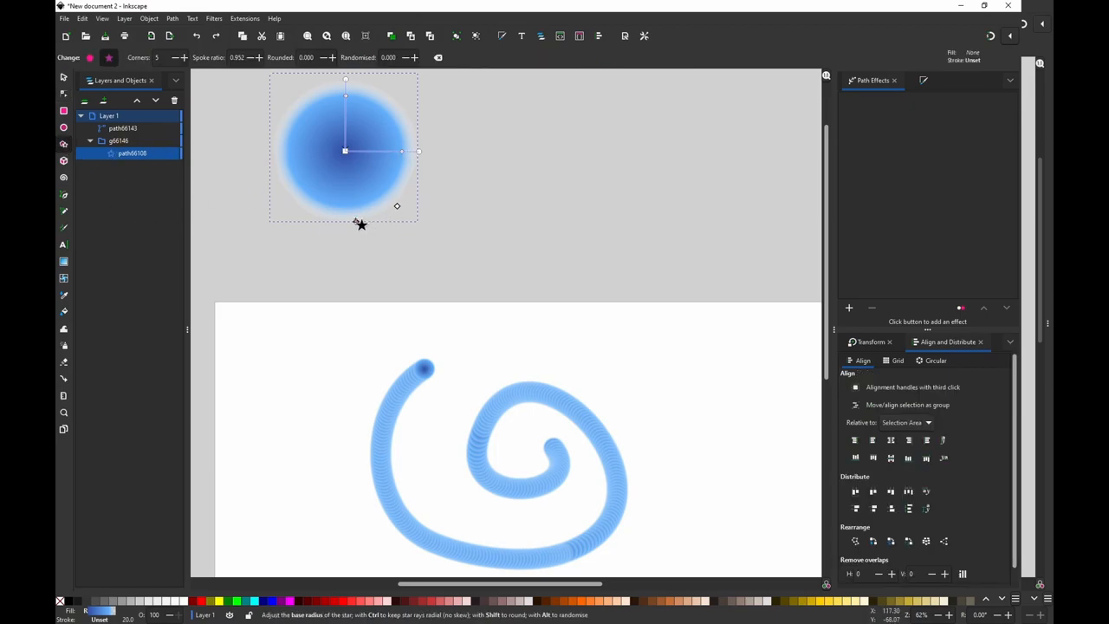
# Narrow the blob's spokes into a thin-spiked ten-point star
pyautogui.moveTo(361, 224); pyautogui.dragTo(351, 171)
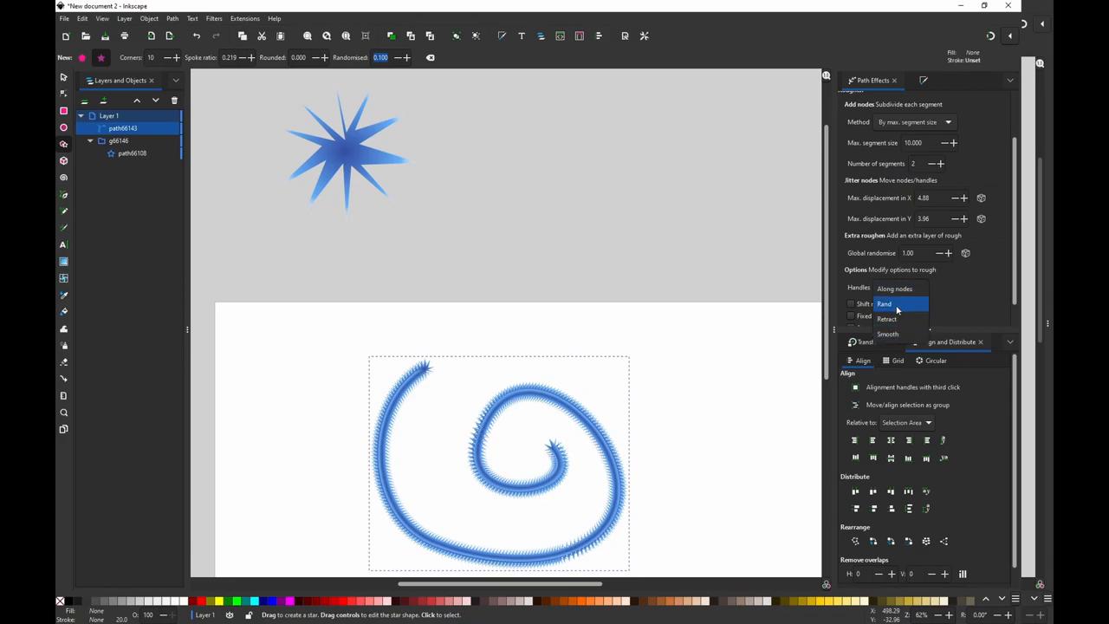
# Set the Roughen handles to Rand with global randomise 10
pyautogui.click(884, 303)
pyautogui.write('10')
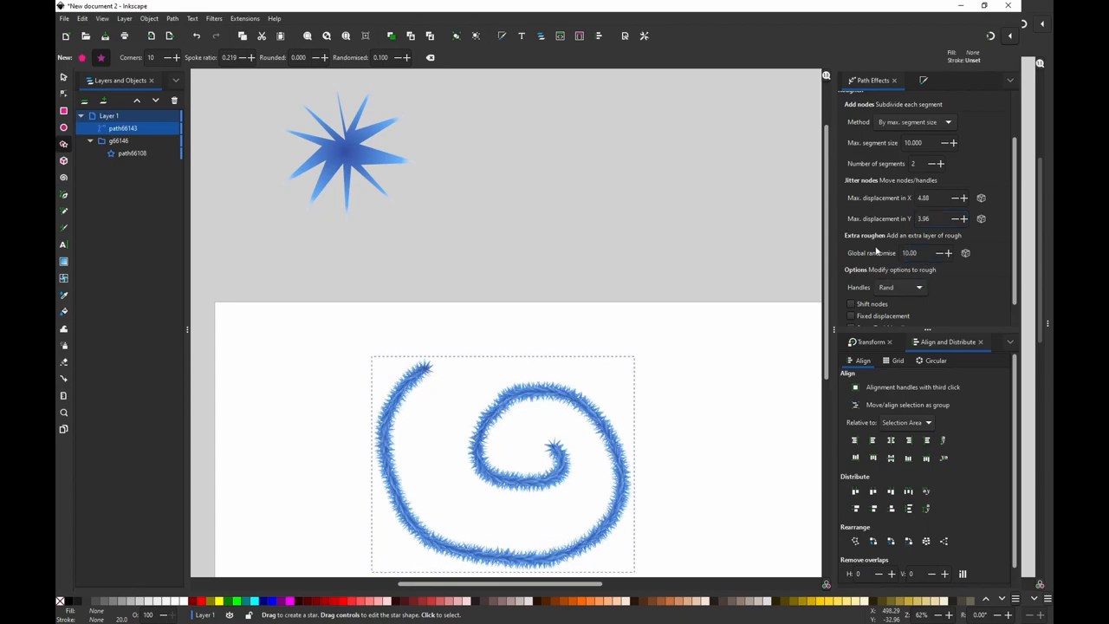
pyautogui.scroll(-3)
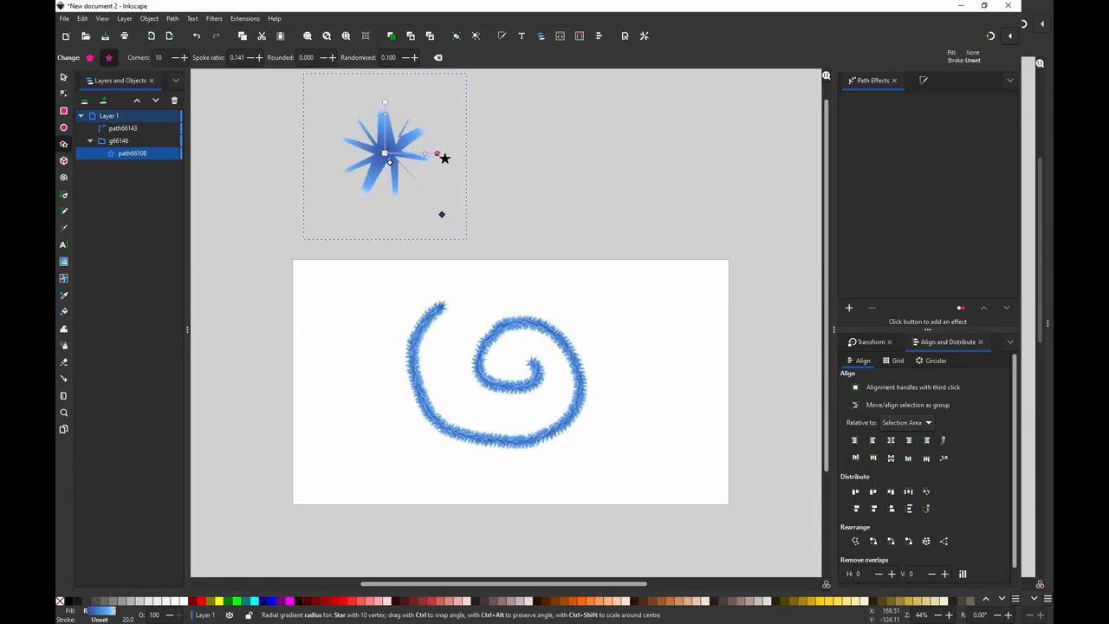
# Lengthen the star's spikes and set 60 corners, randomised 0.2, rounded 0
pyautogui.moveTo(437, 153); pyautogui.dragTo(472, 152)
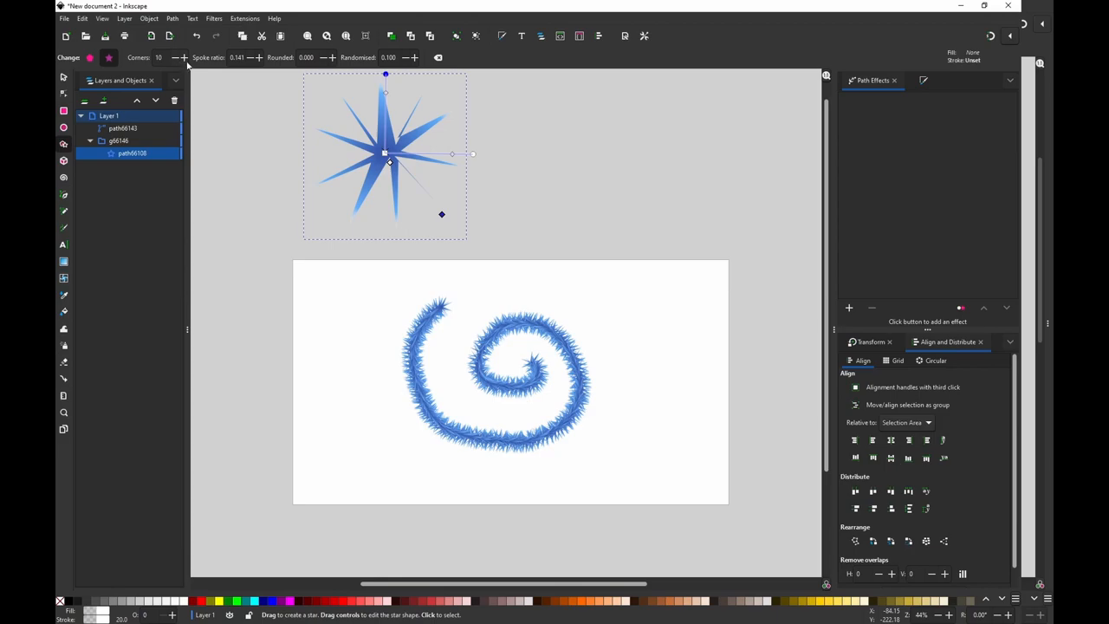
pyautogui.click(182, 53)
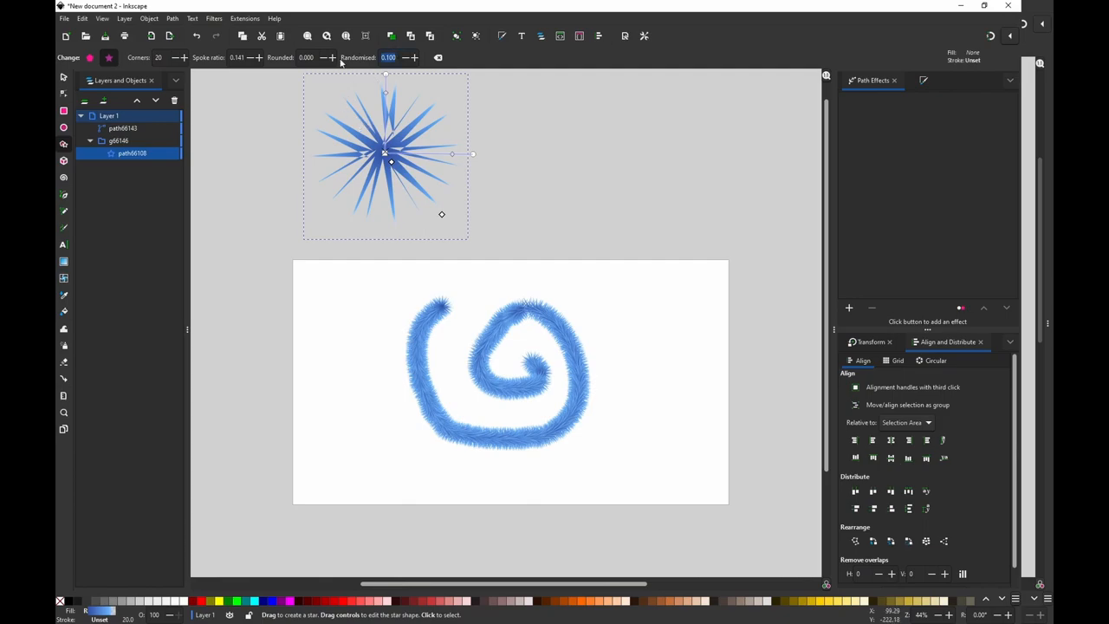
pyautogui.click(401, 57)
pyautogui.write('0.200')
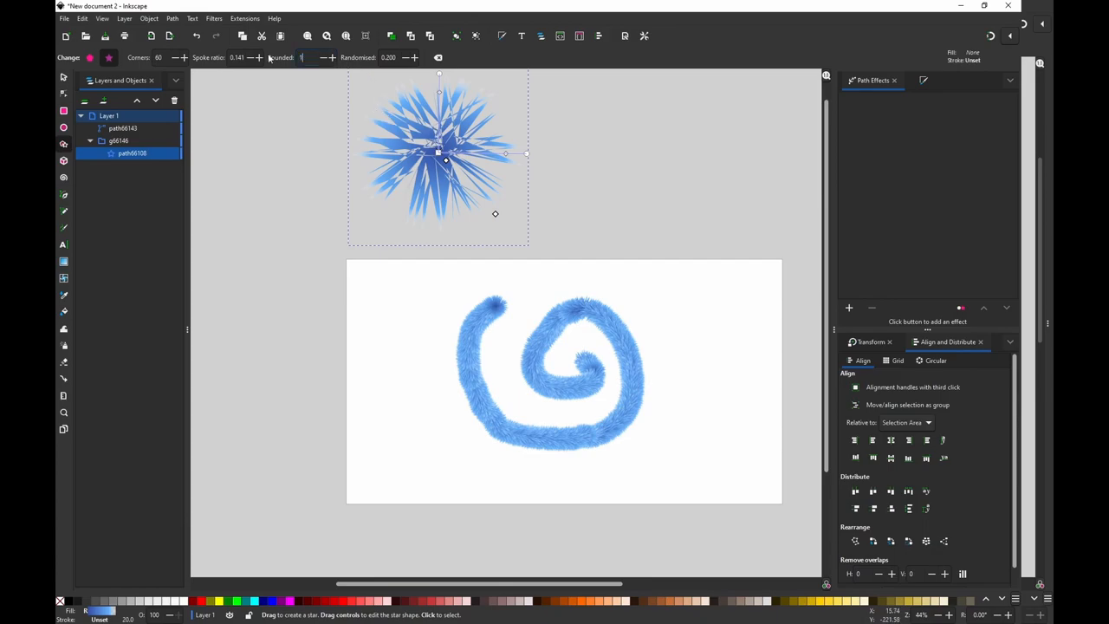
pyautogui.write('1.000')
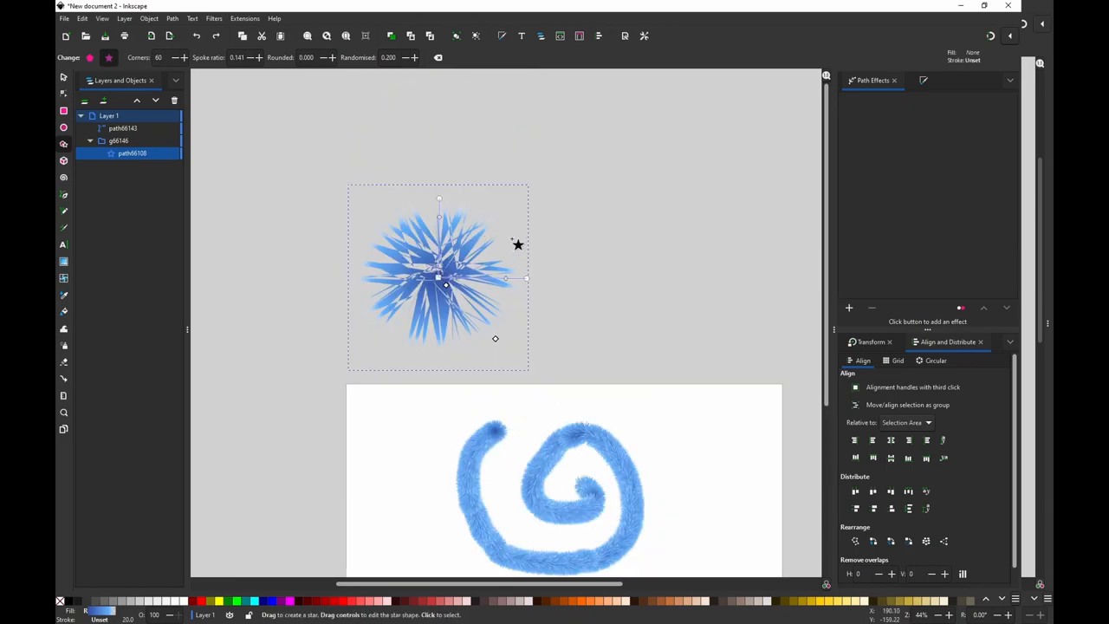
pyautogui.moveTo(498, 207)
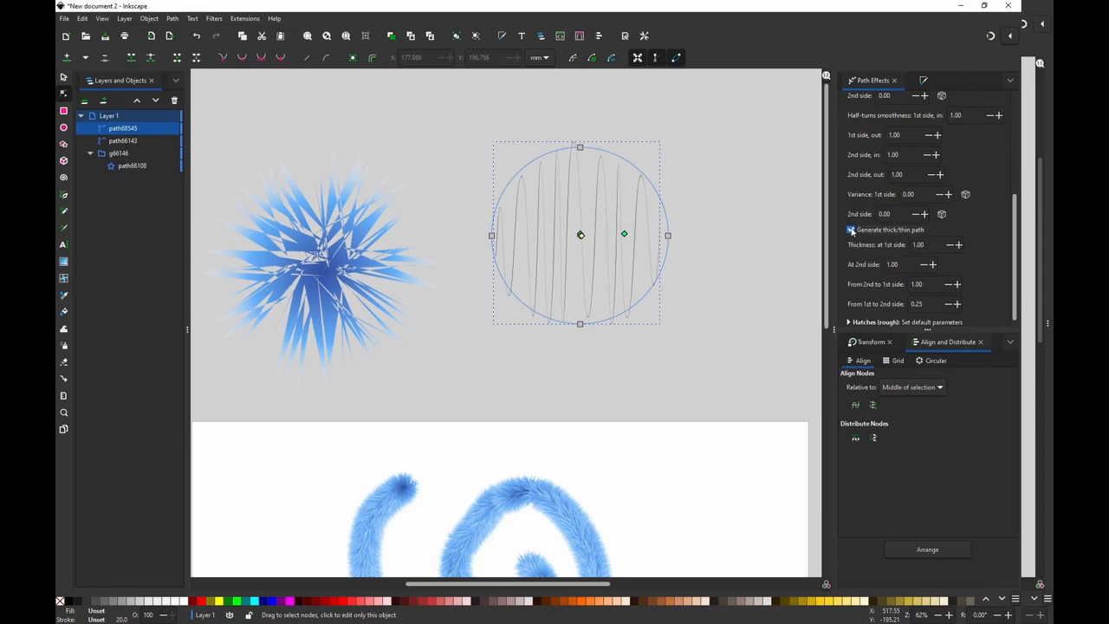
# Make the circle's hatches thick/thin and bent, with magnitude jitter 55
pyautogui.click(851, 229)
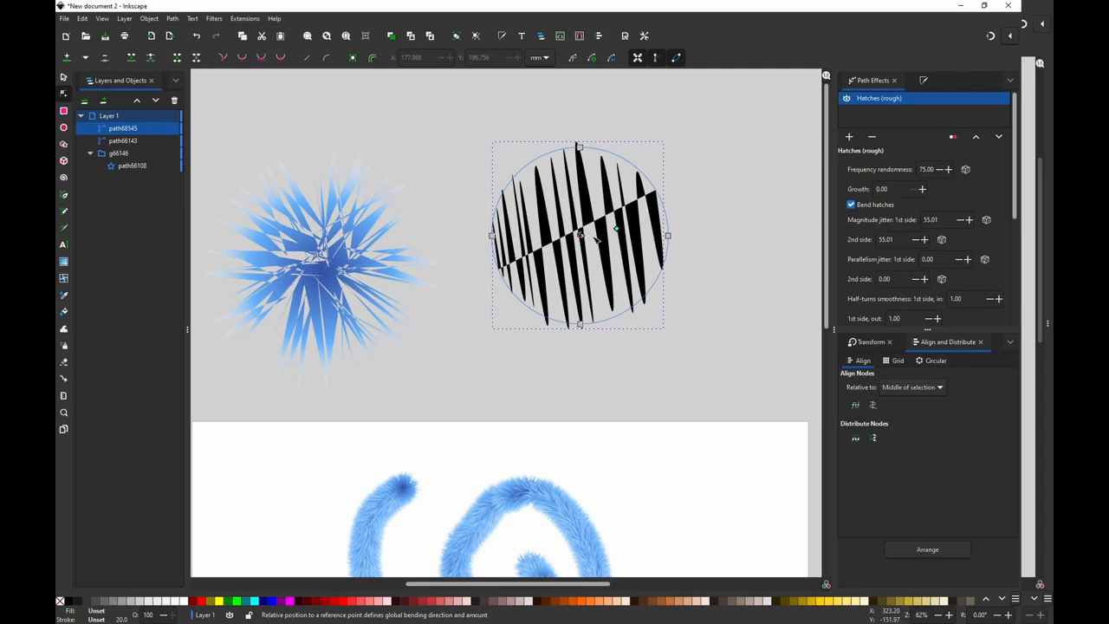
pyautogui.scroll(-3)
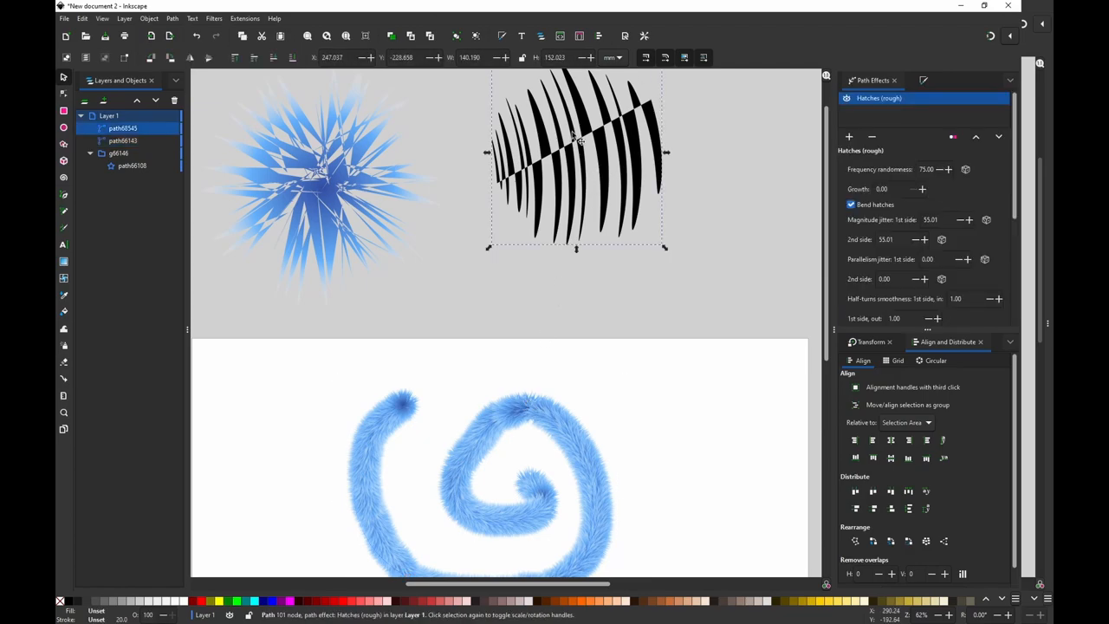
# Add a Roughen effect to the hatched circle and paste the spiral's copied fur style
pyautogui.click(171, 18)
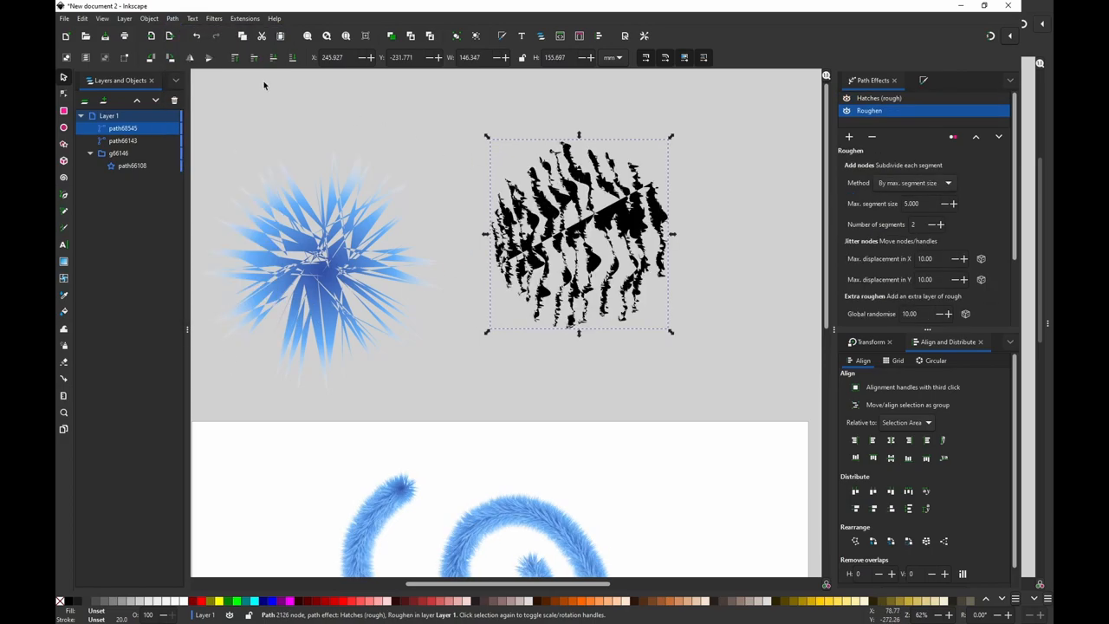
pyautogui.click(81, 19)
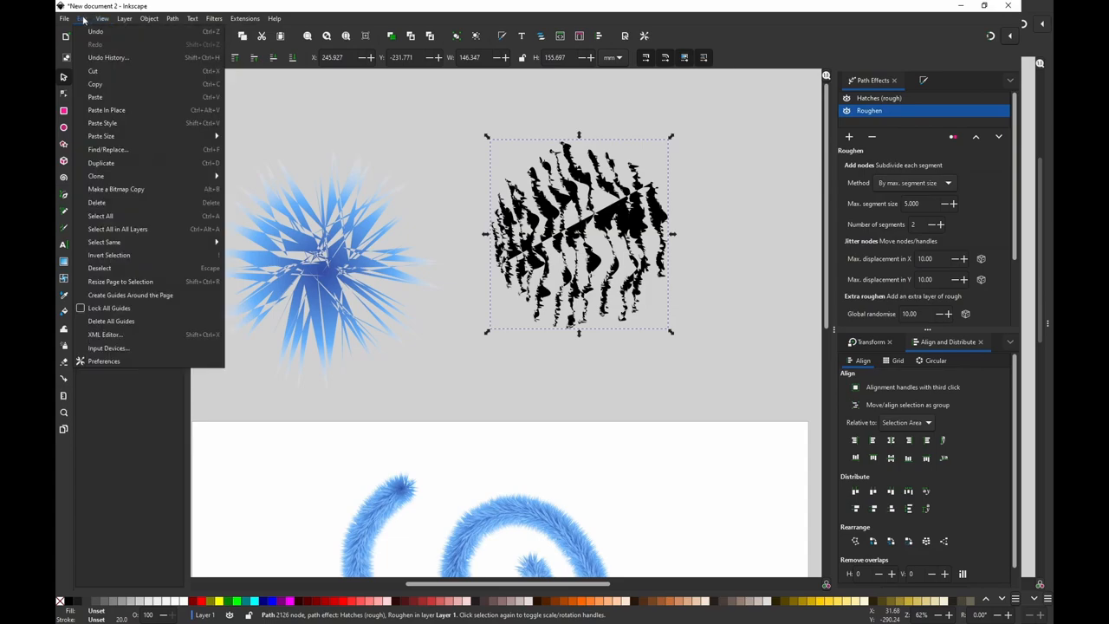
pyautogui.moveTo(143, 123)
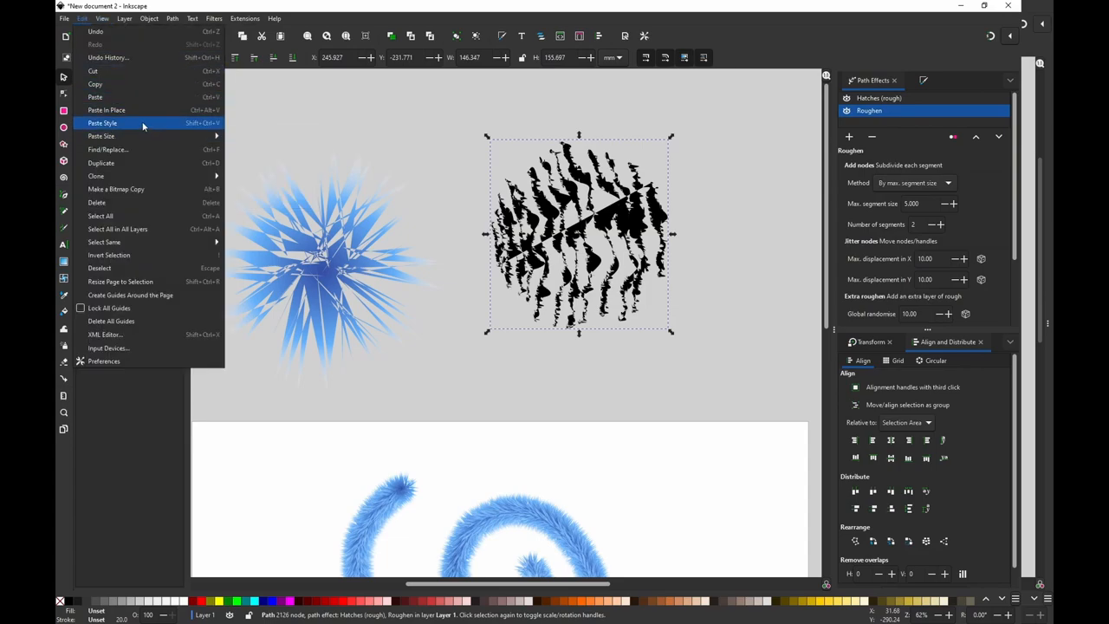
pyautogui.click(102, 122)
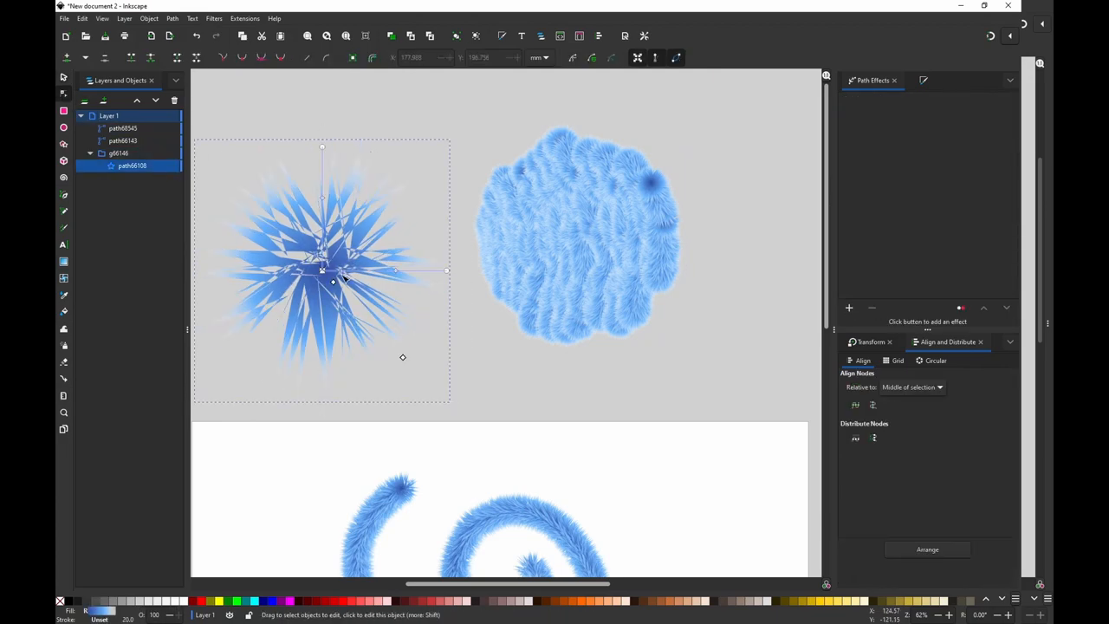
# Recolour the star's gradient to magenta so the spiral and disc fur turn pink
pyautogui.moveTo(334, 282); pyautogui.dragTo(390, 312)
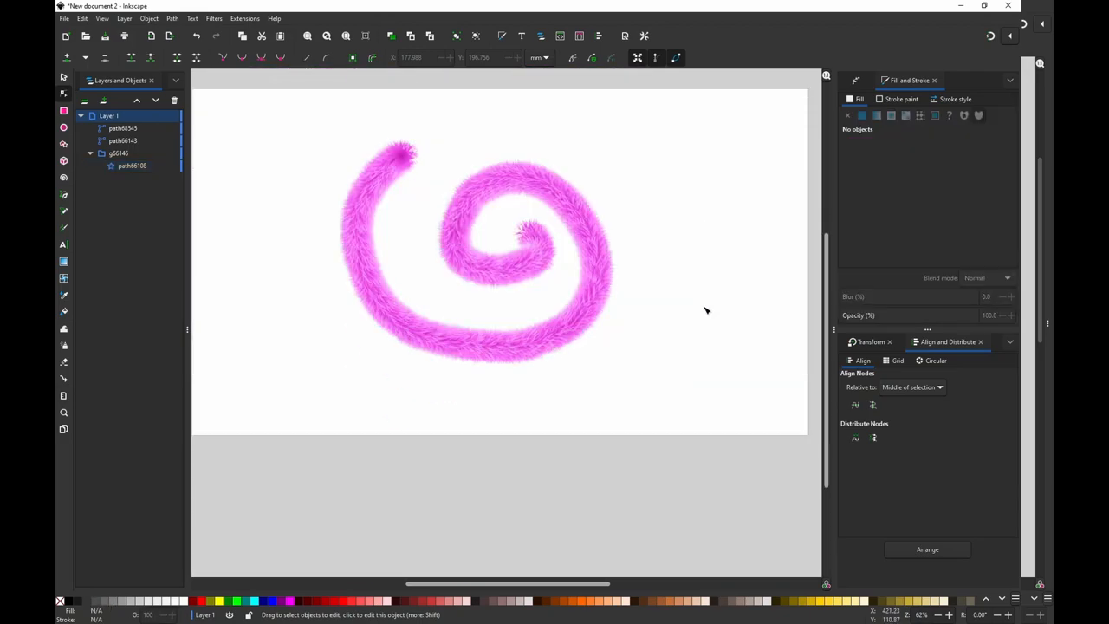
pyautogui.scroll(-3)
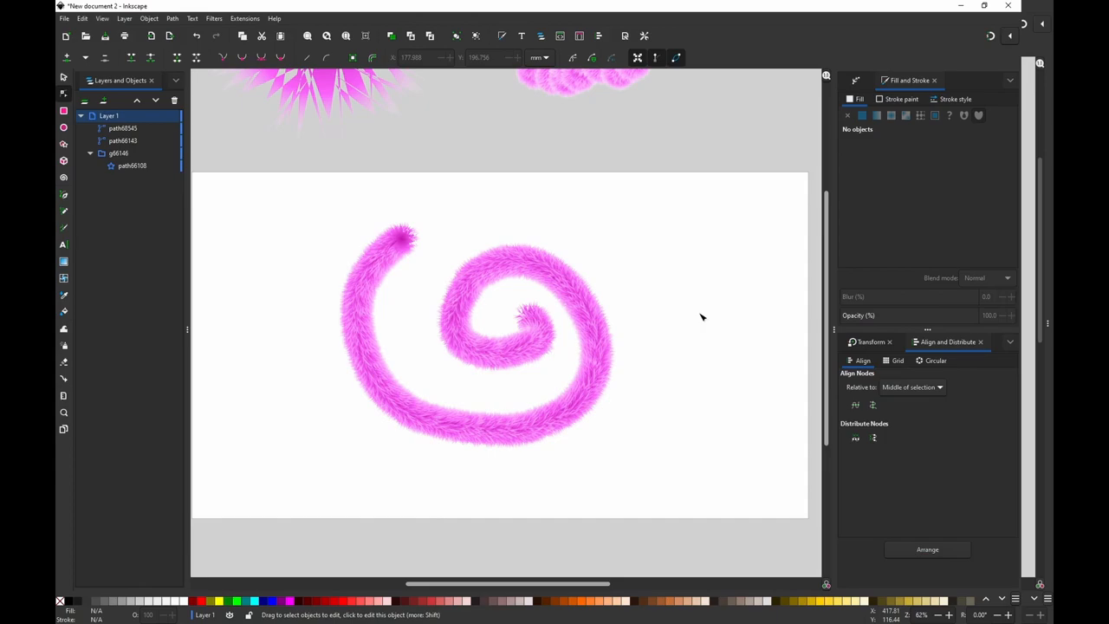